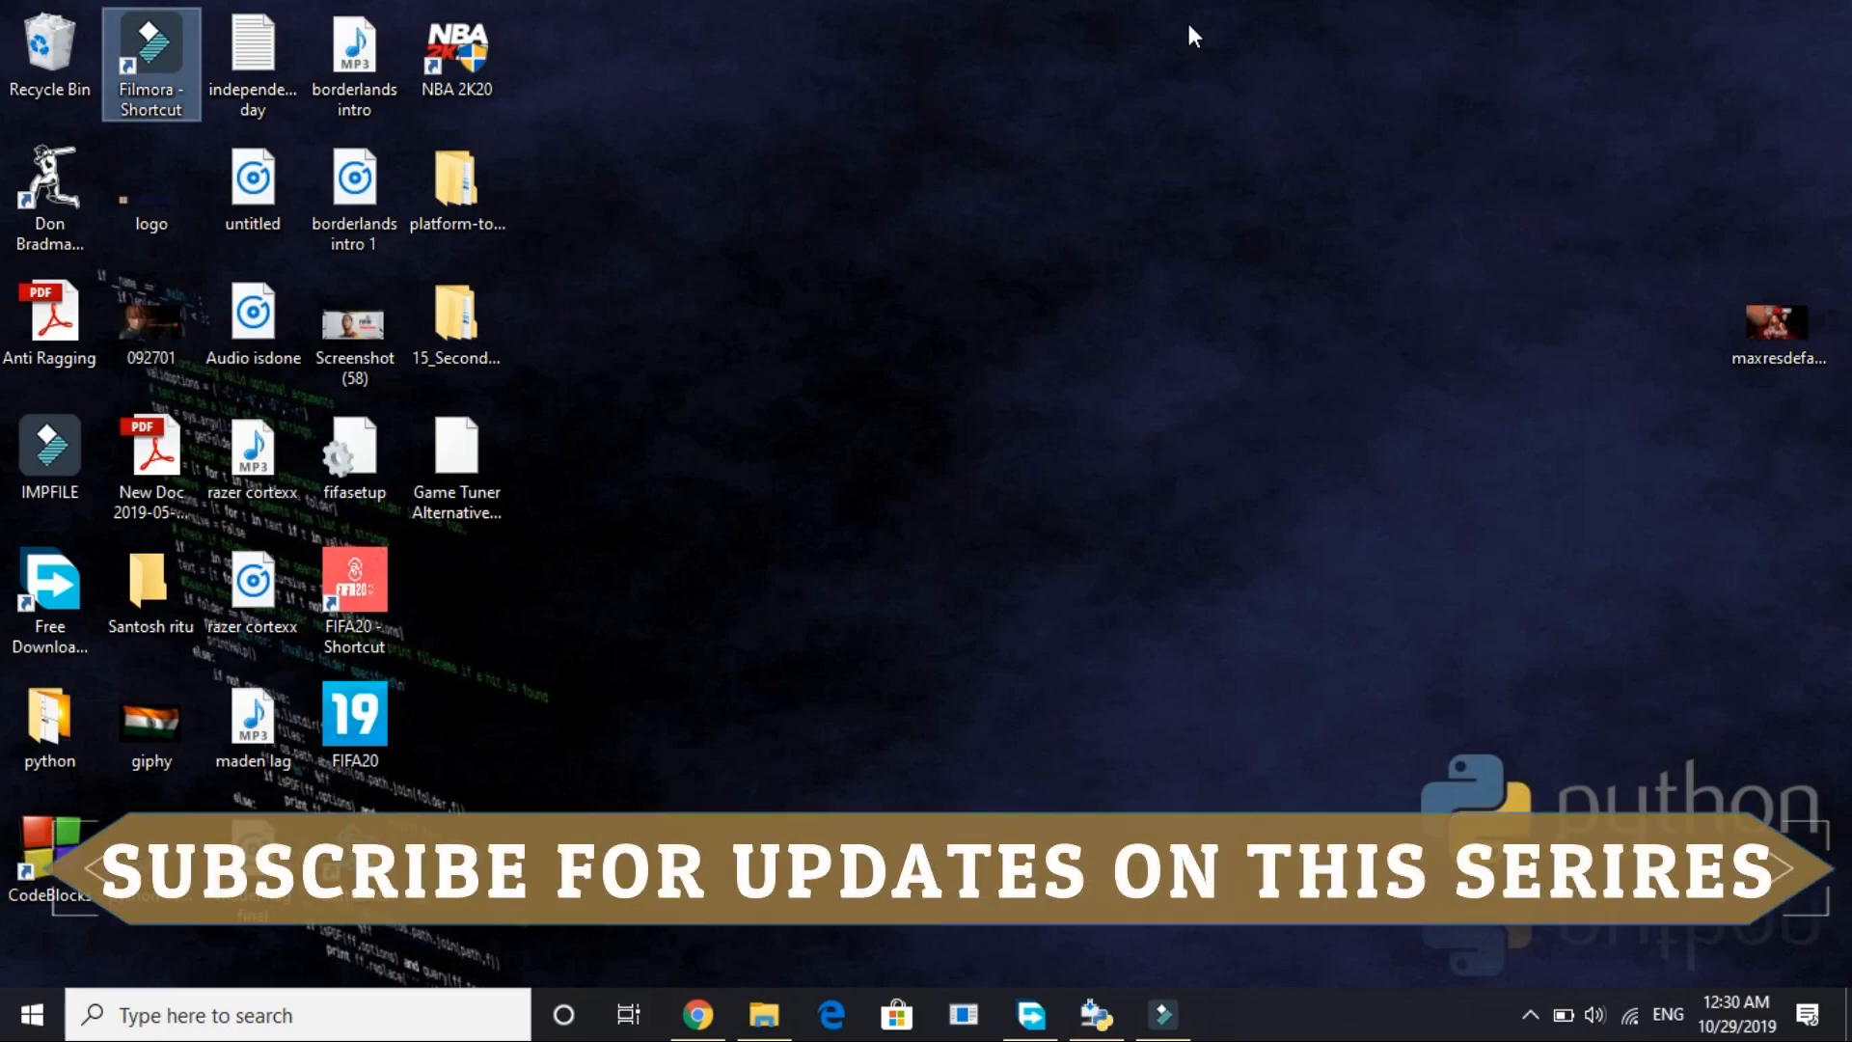
mouse_move(1527, 660)
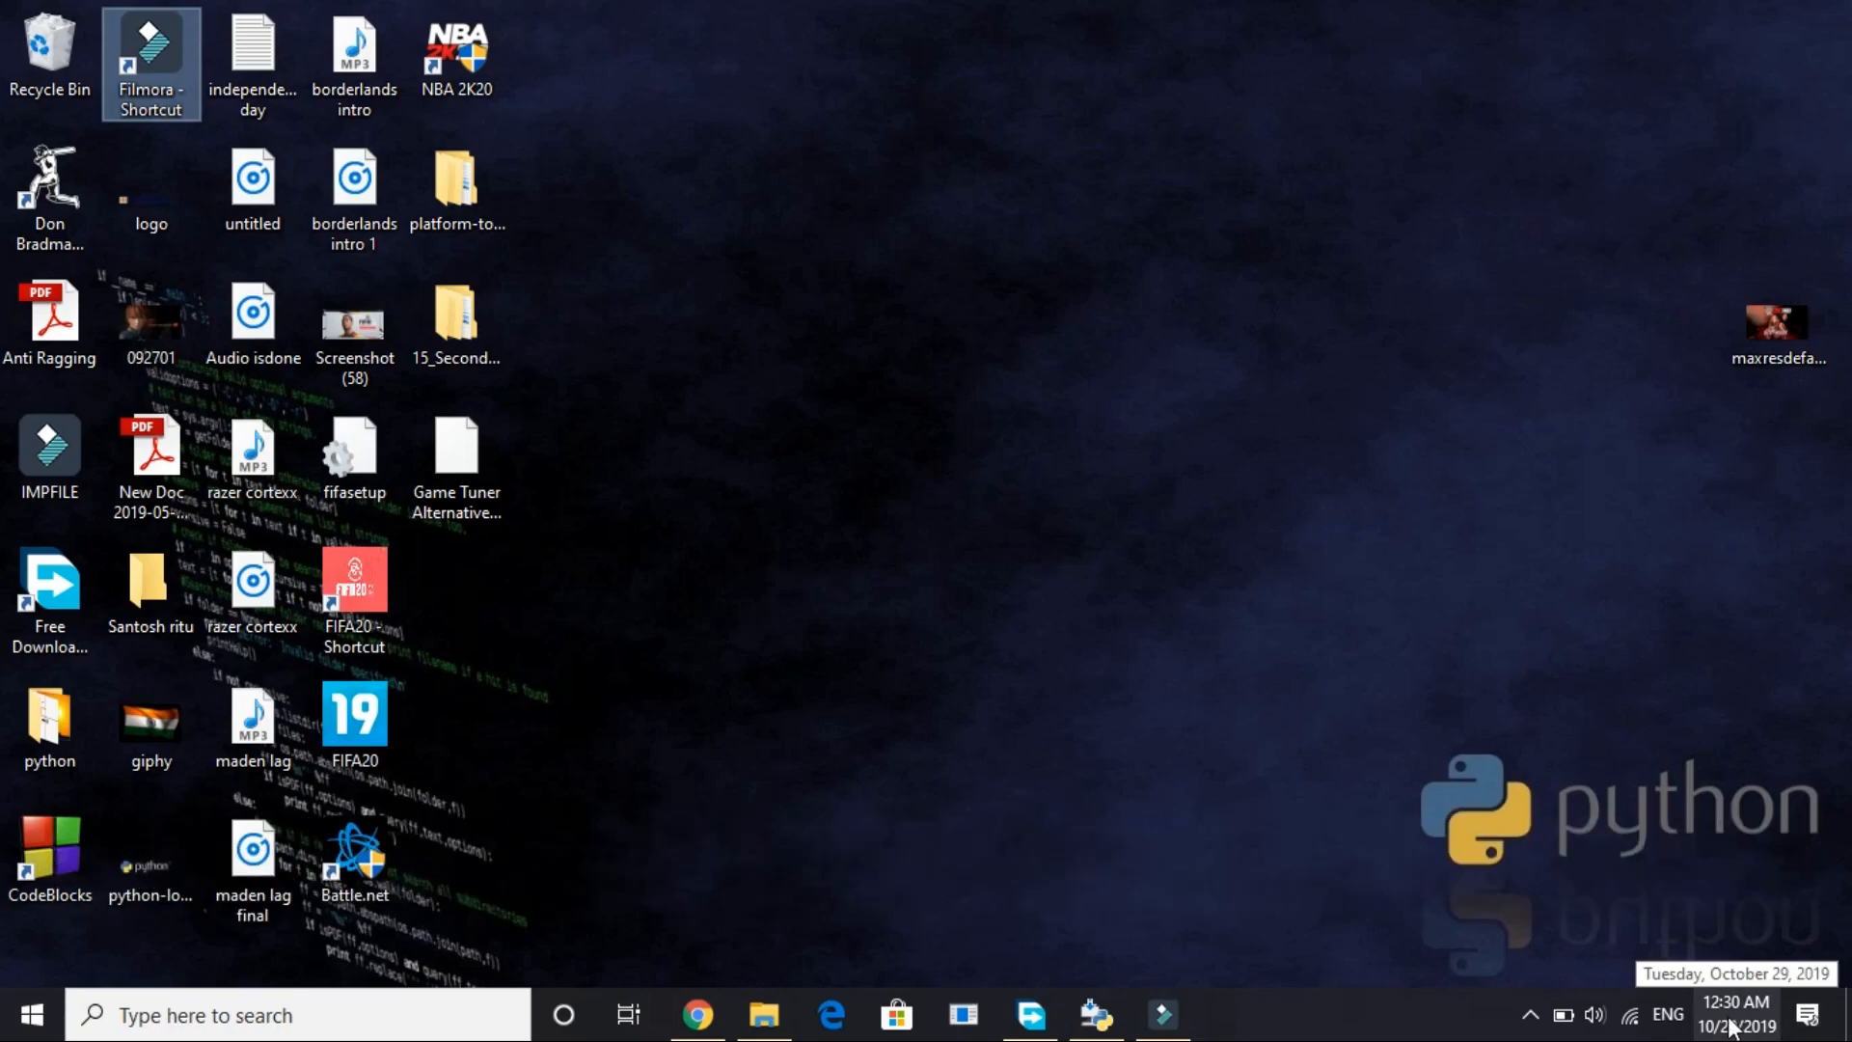
mouse_move(1442, 608)
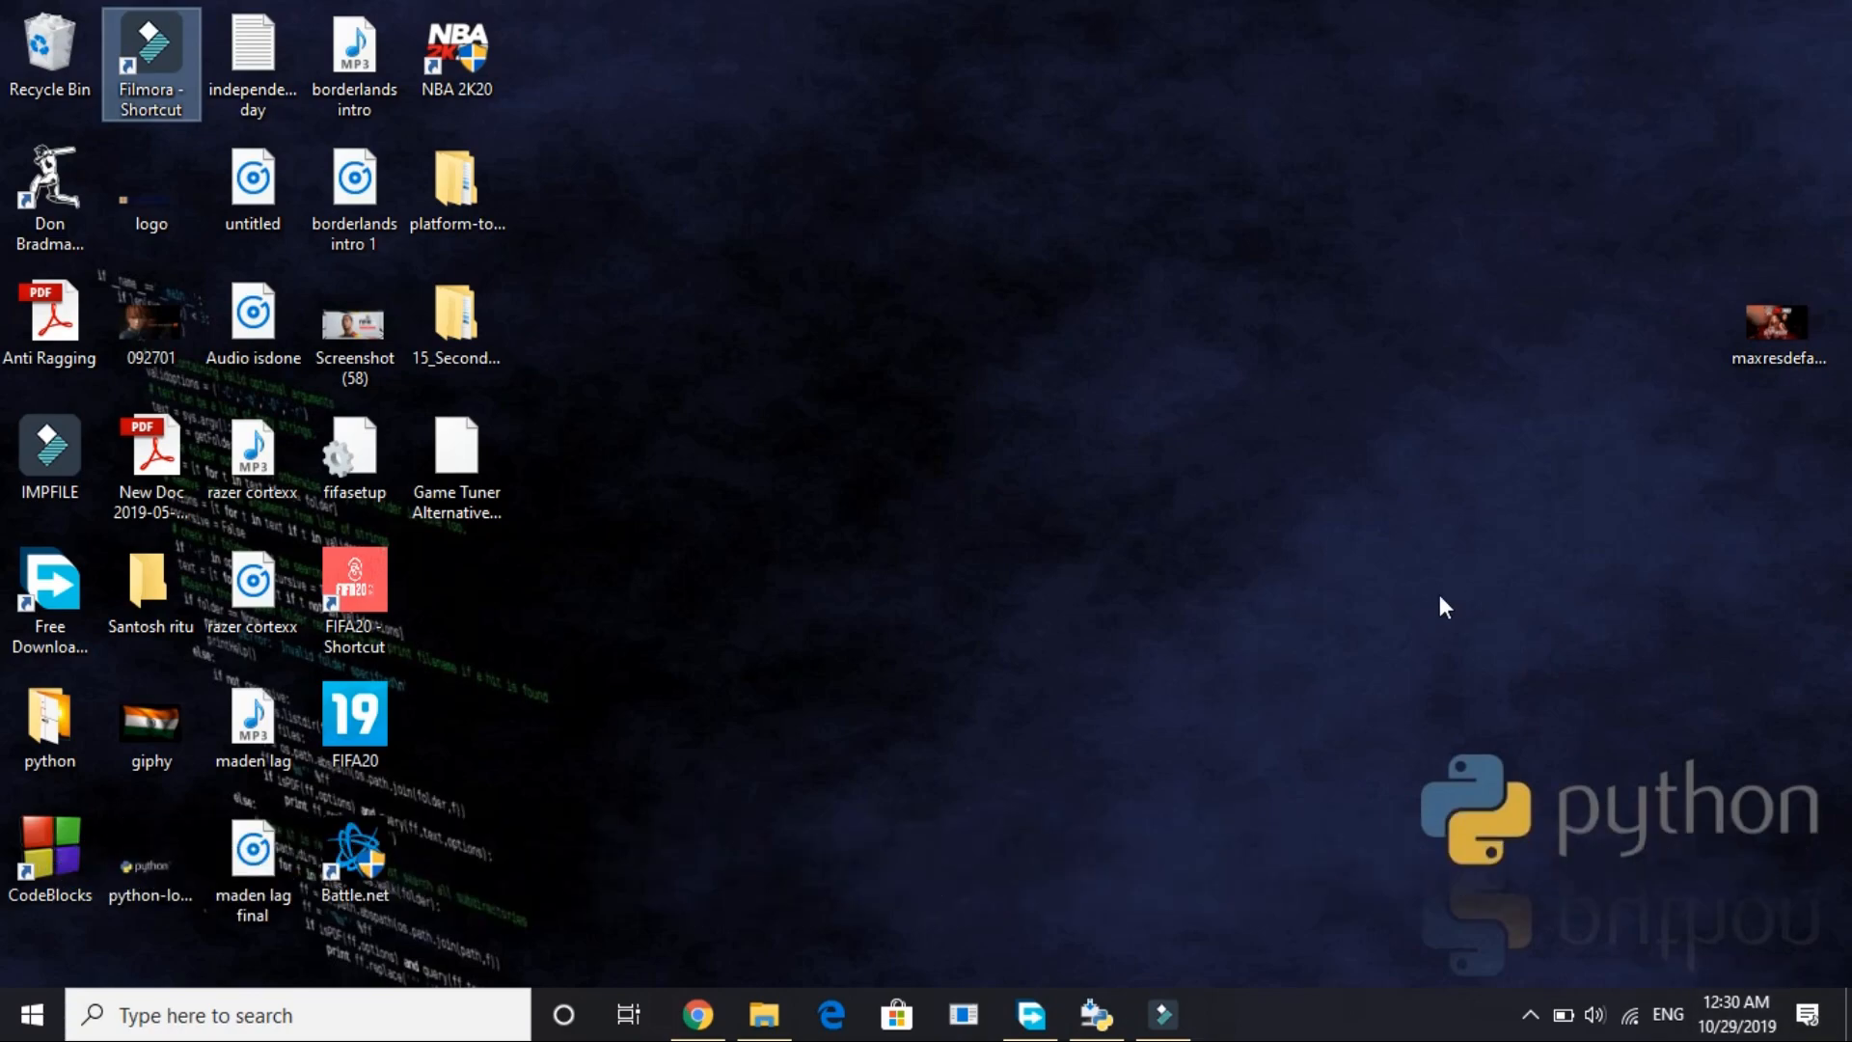
mouse_move(755, 961)
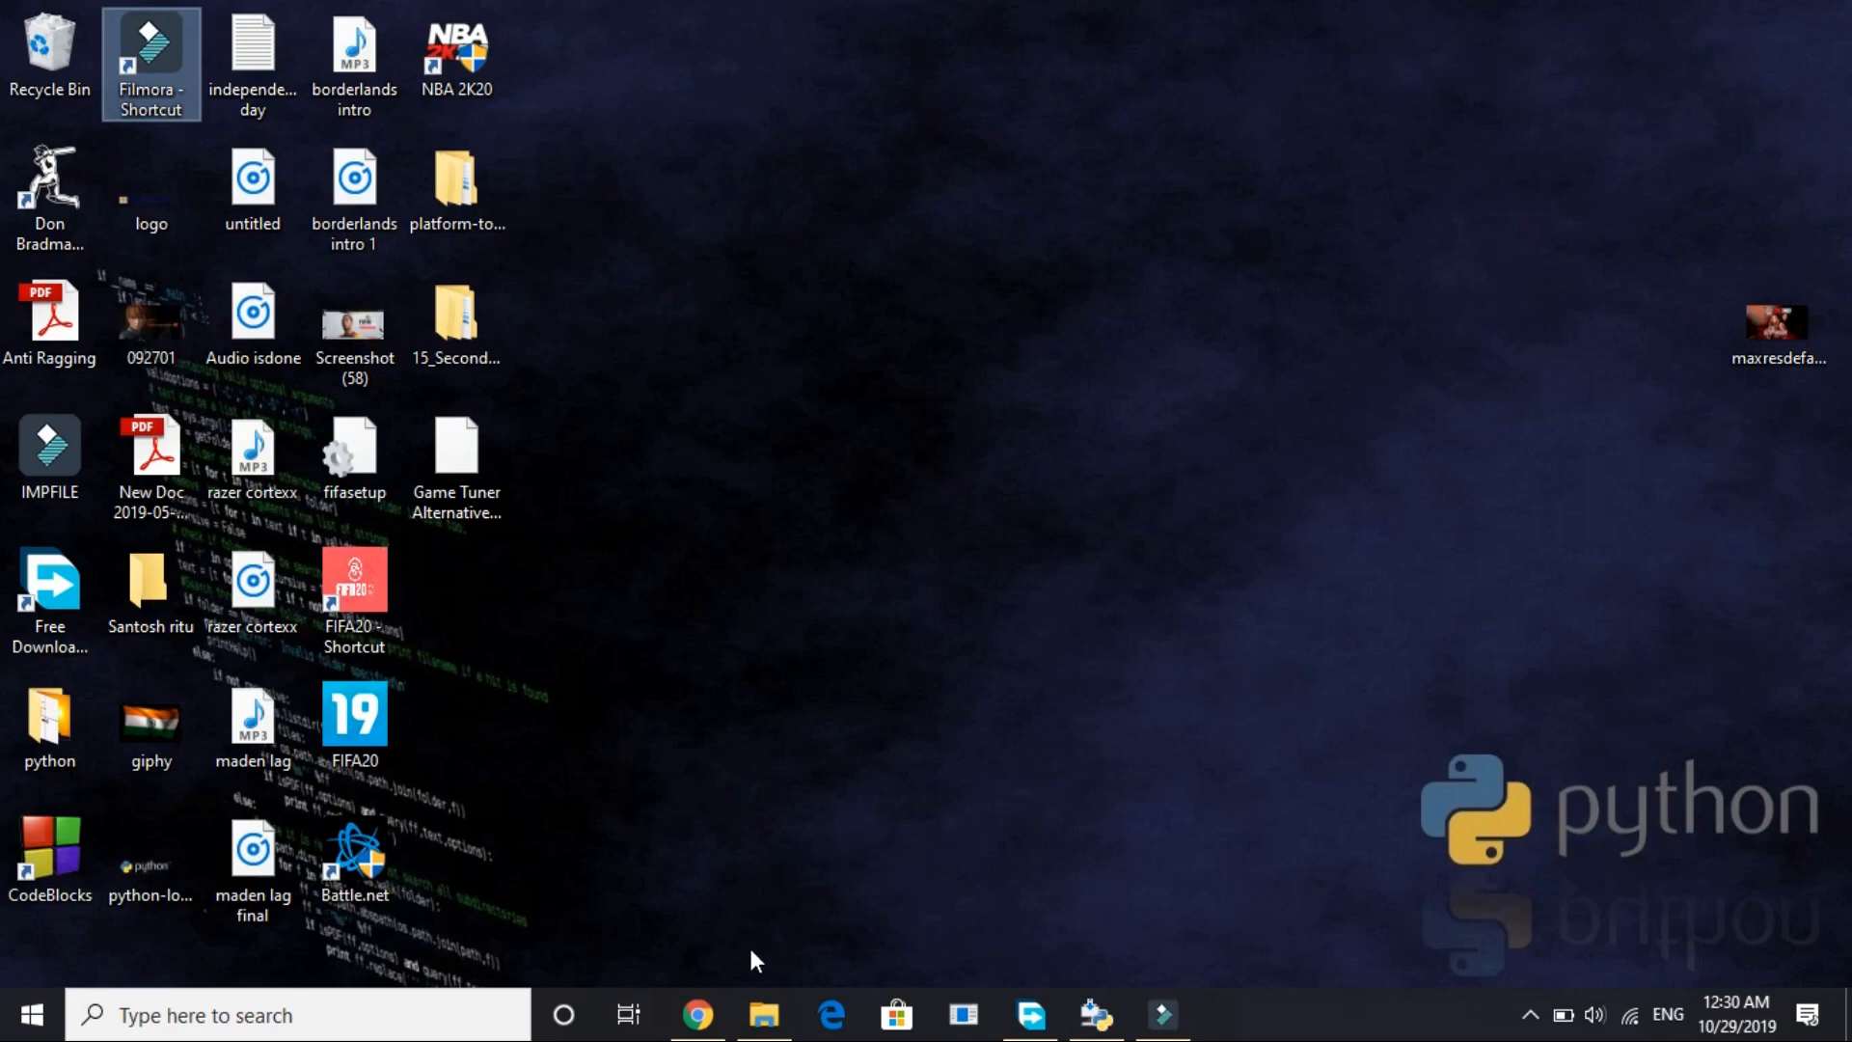
mouse_move(1016, 472)
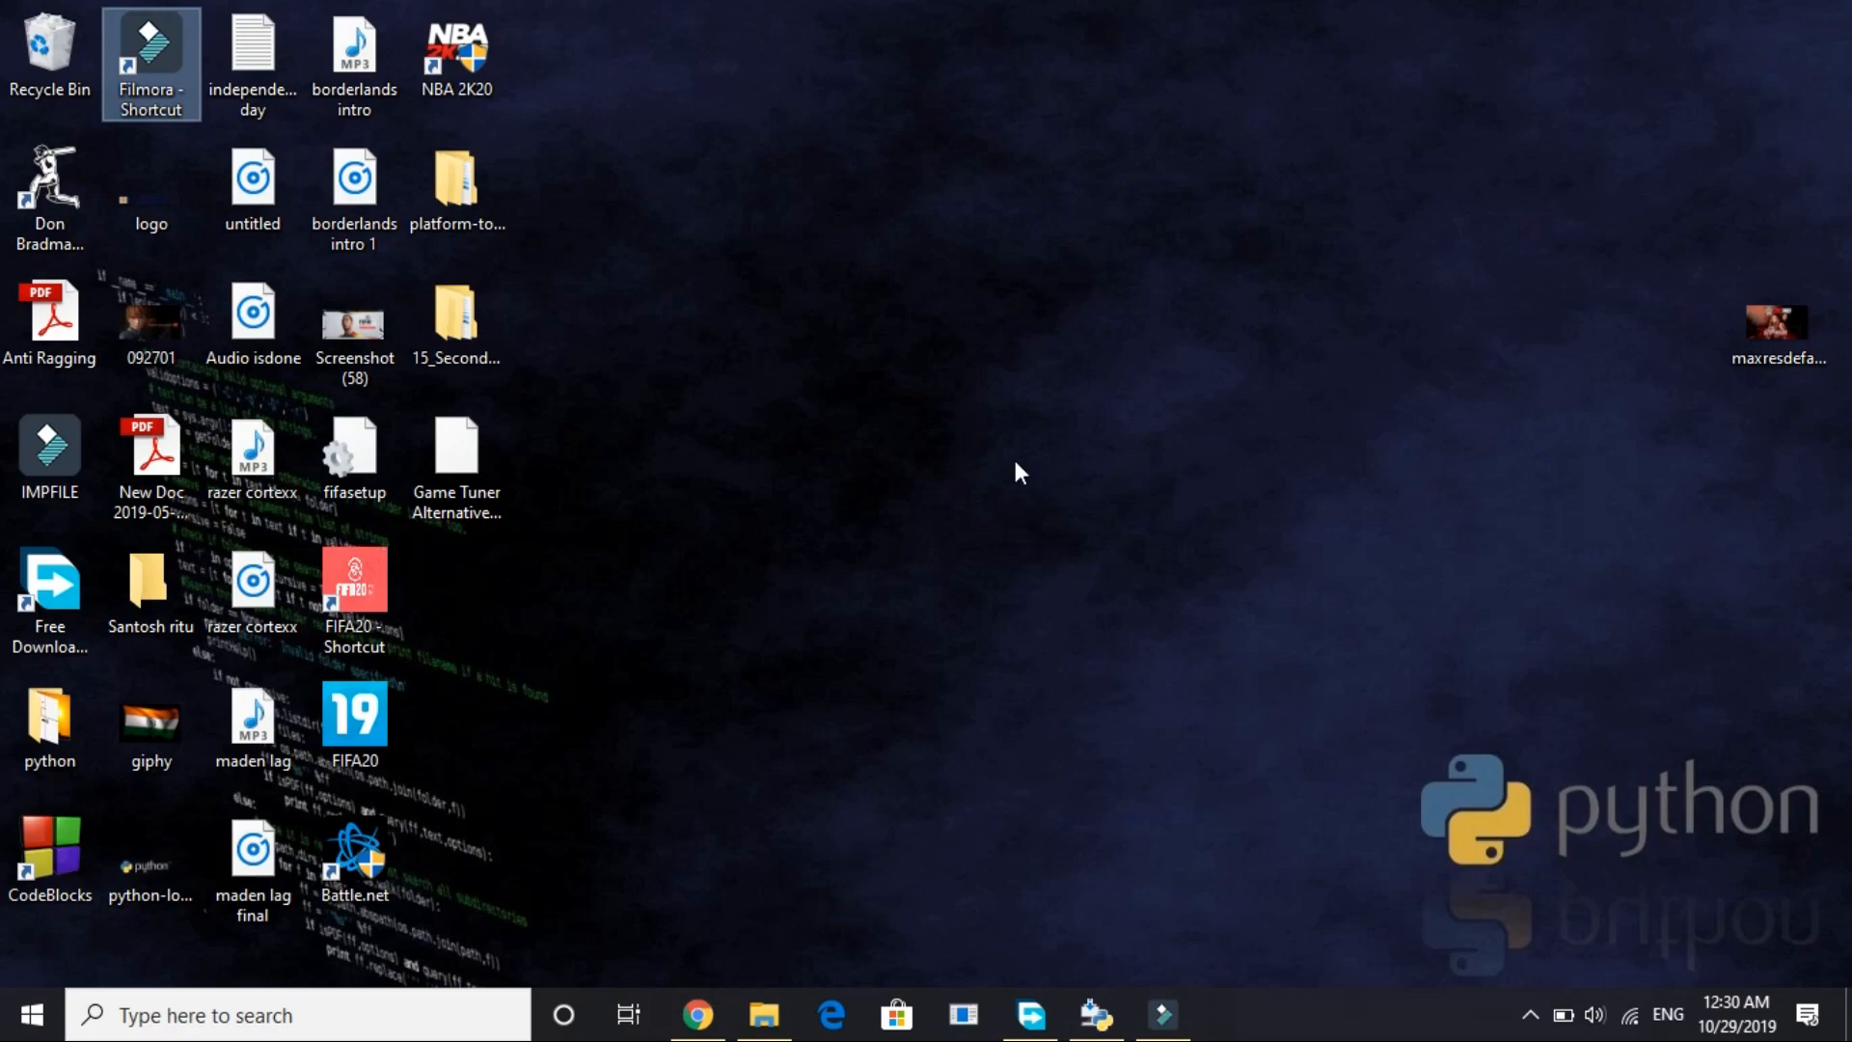
mouse_move(761, 778)
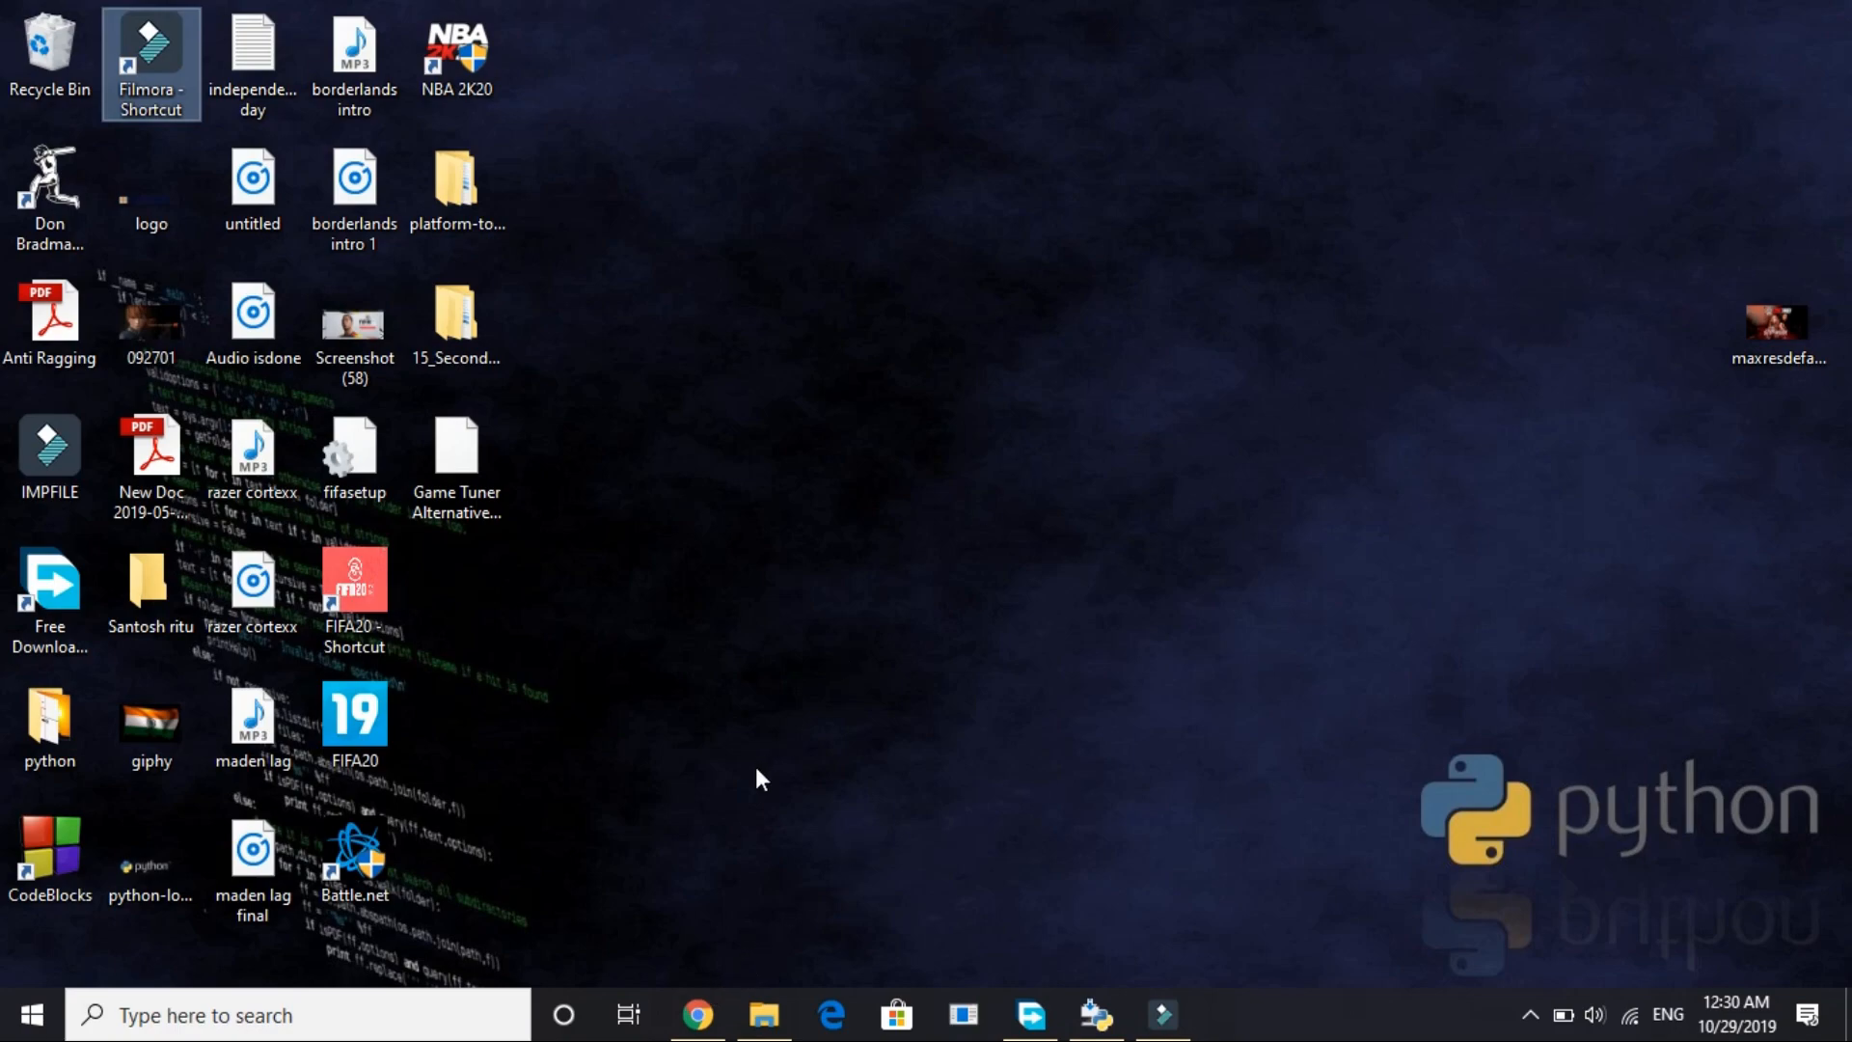
mouse_move(712, 915)
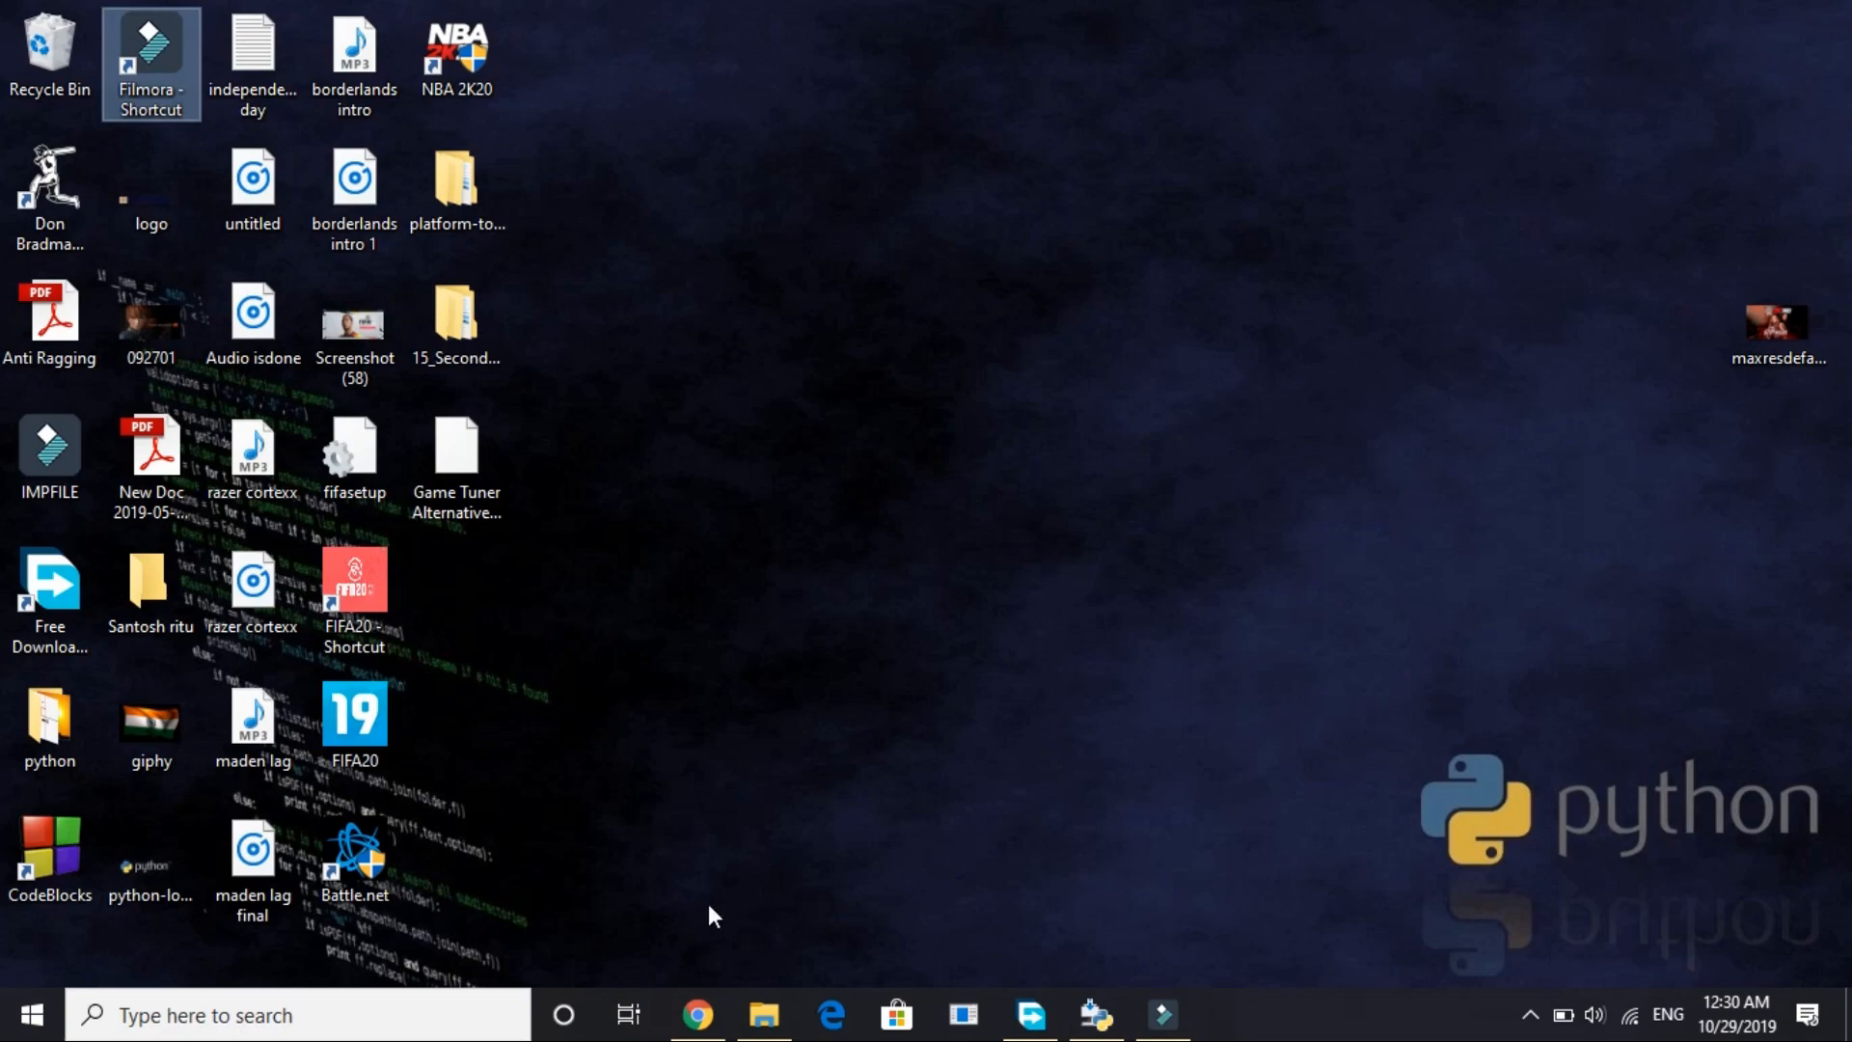
- Open 'Welcome to Python.org' from Chrome's search results and show its Downloads menu
left_click(698, 1015)
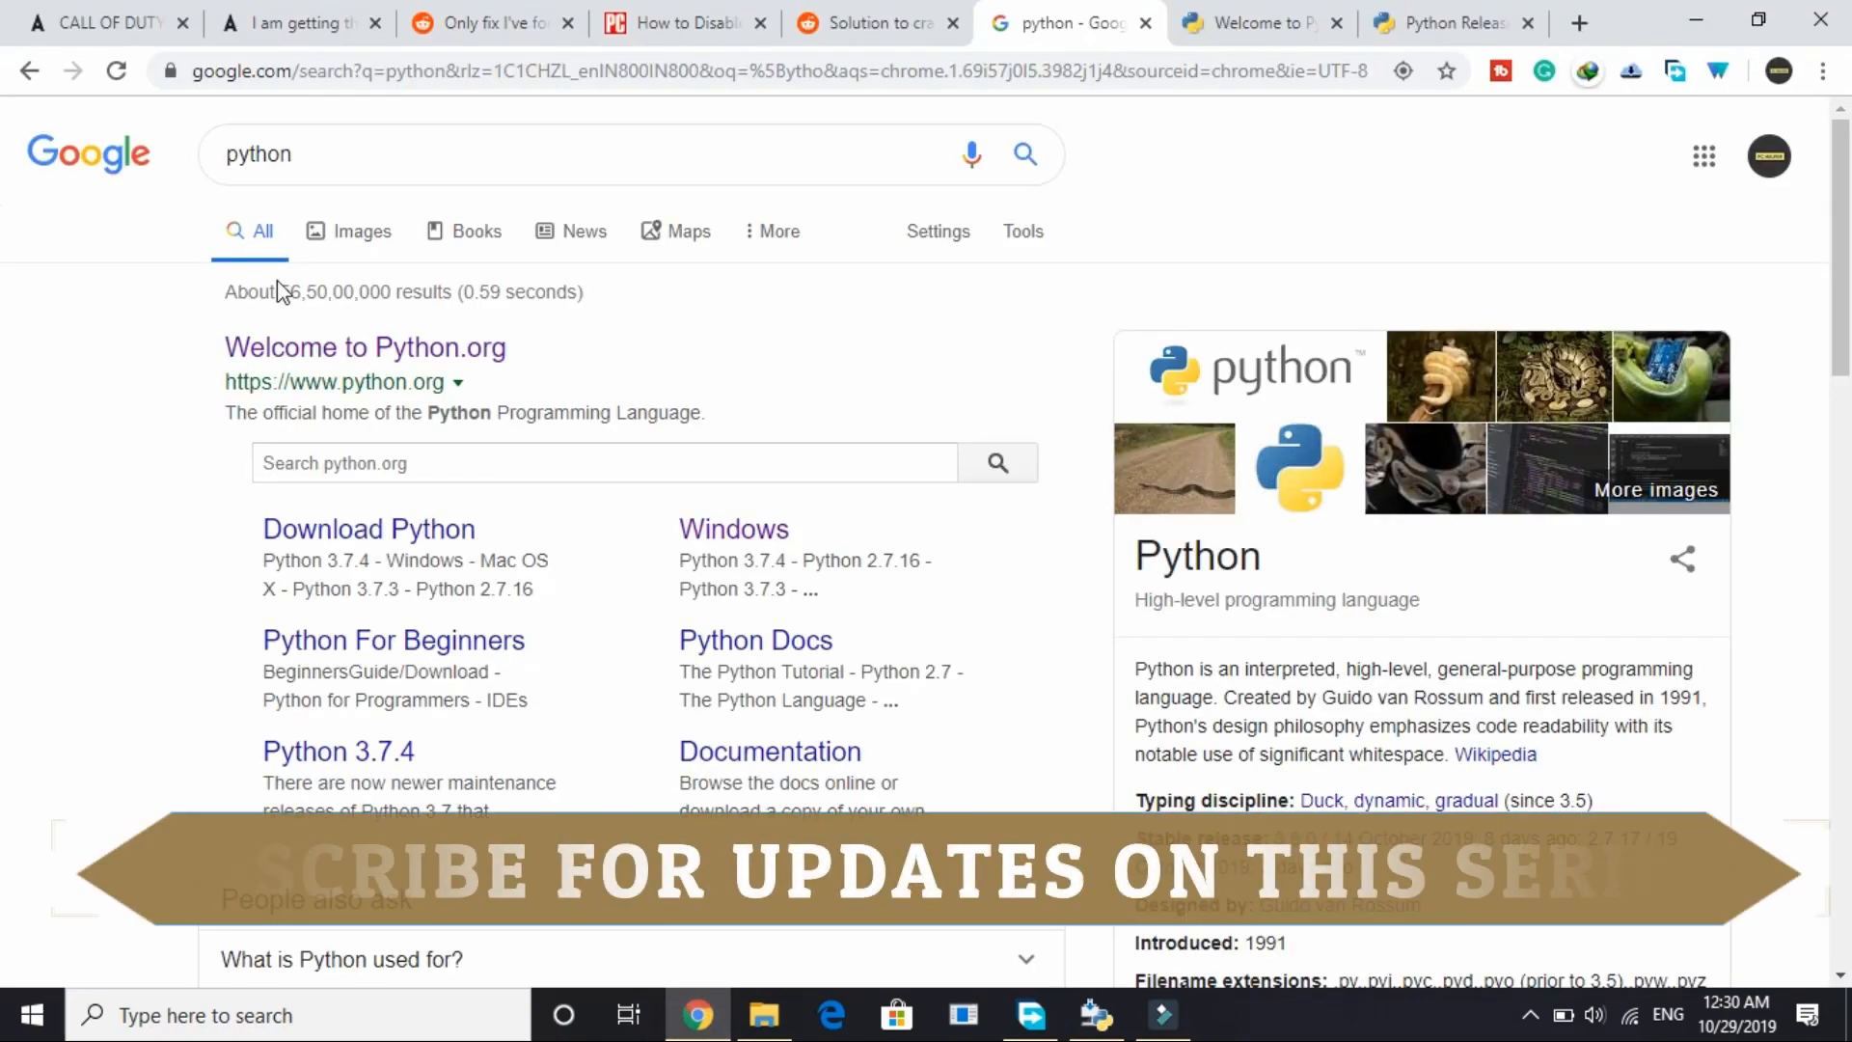
left_click(369, 155)
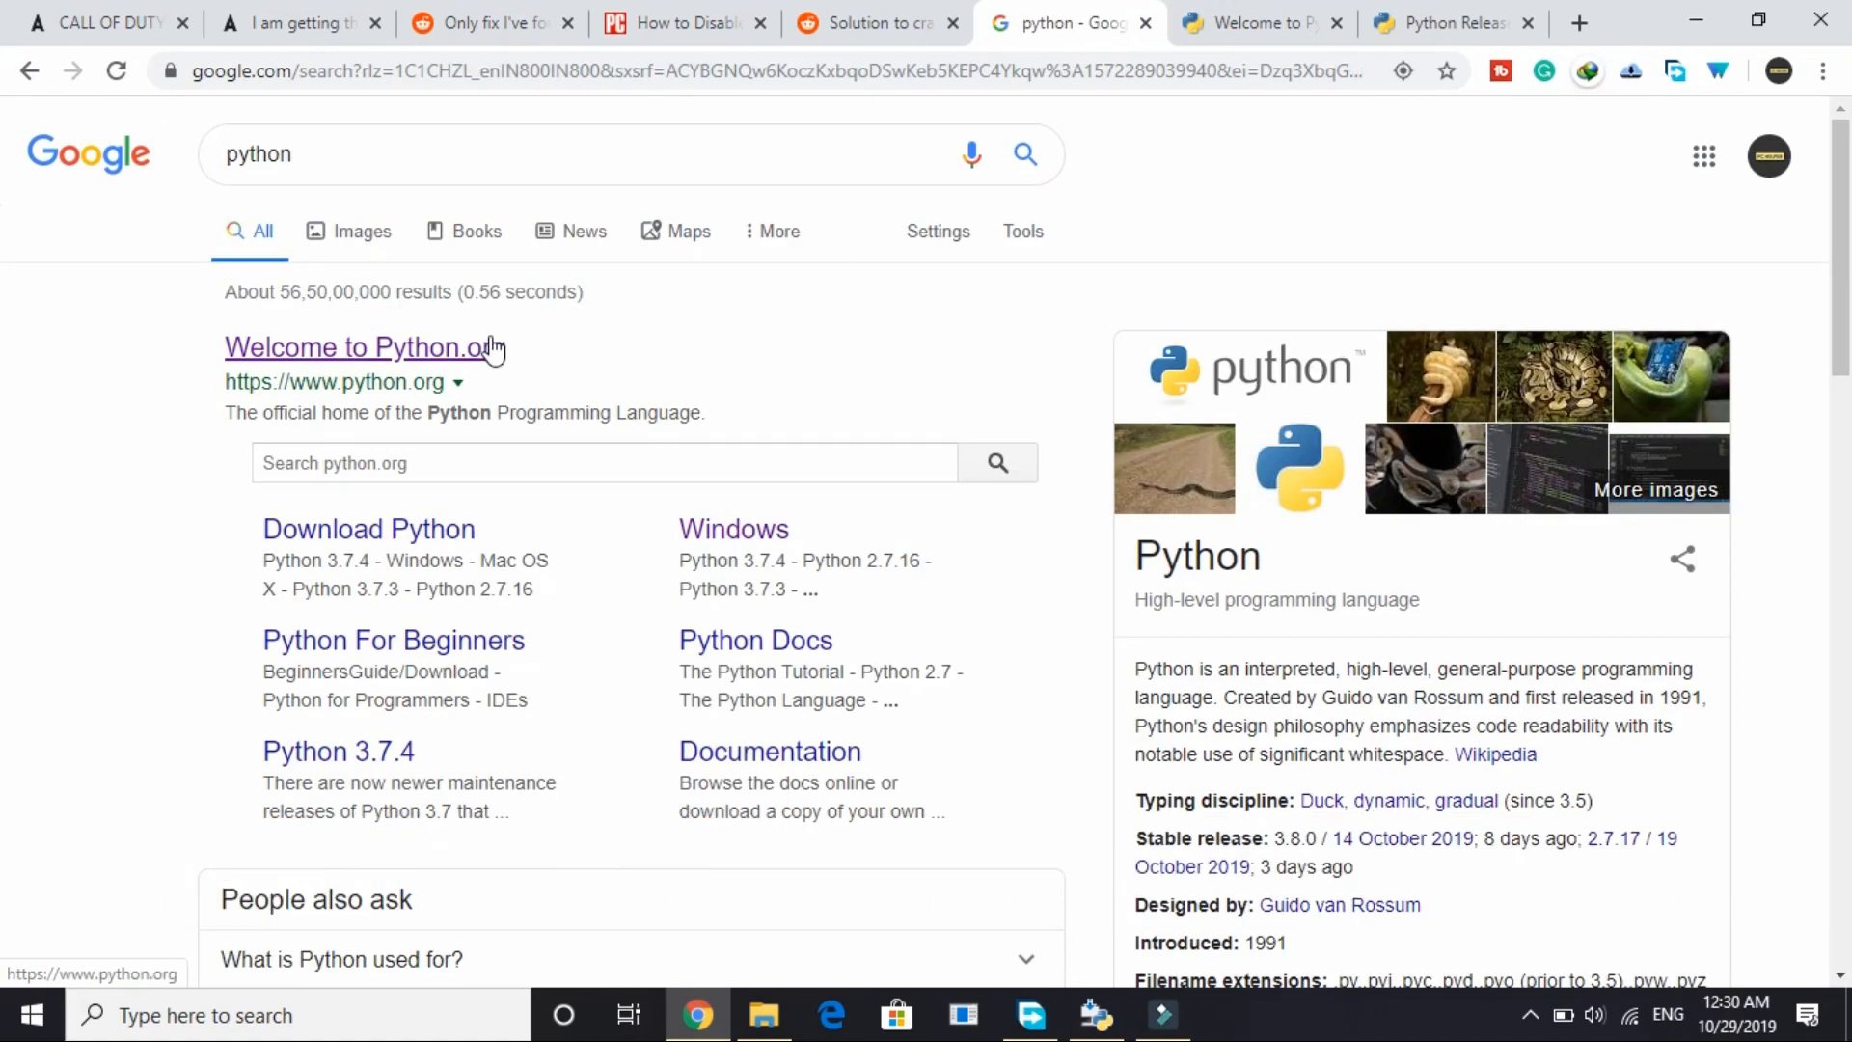
left_click(354, 347)
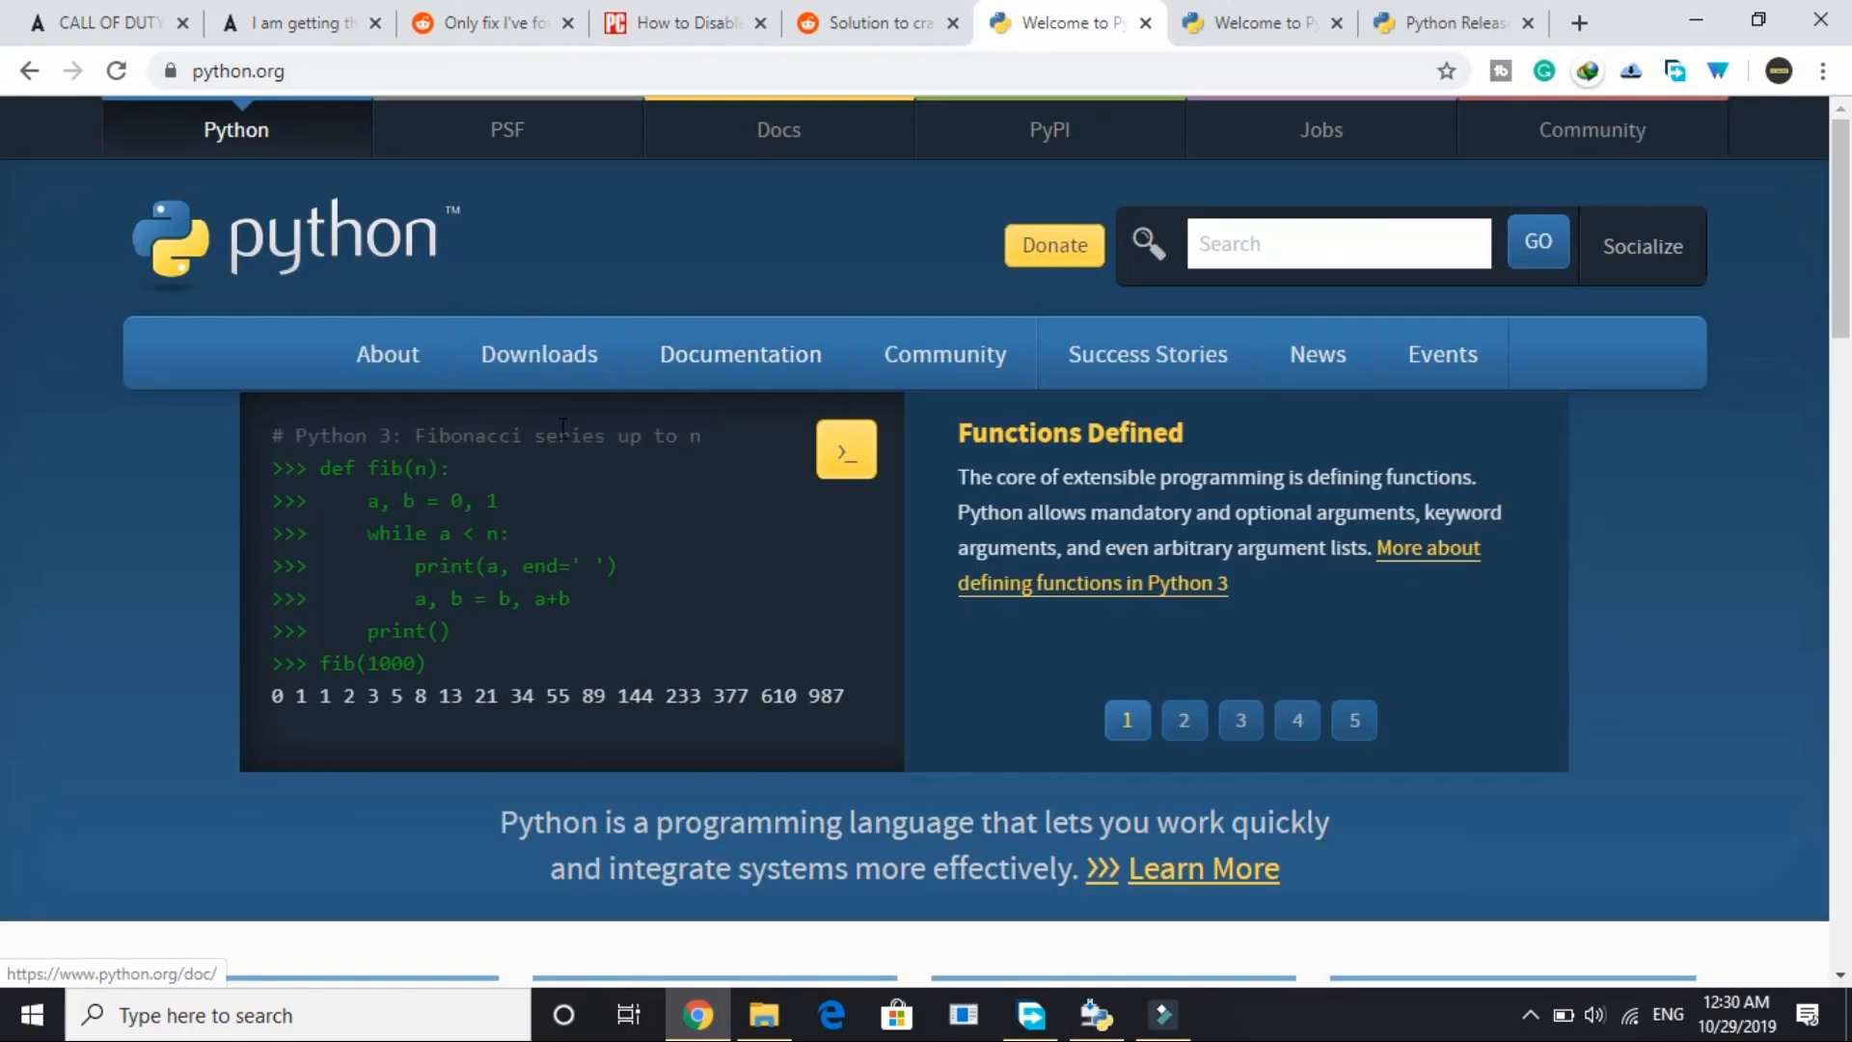
left_click(538, 354)
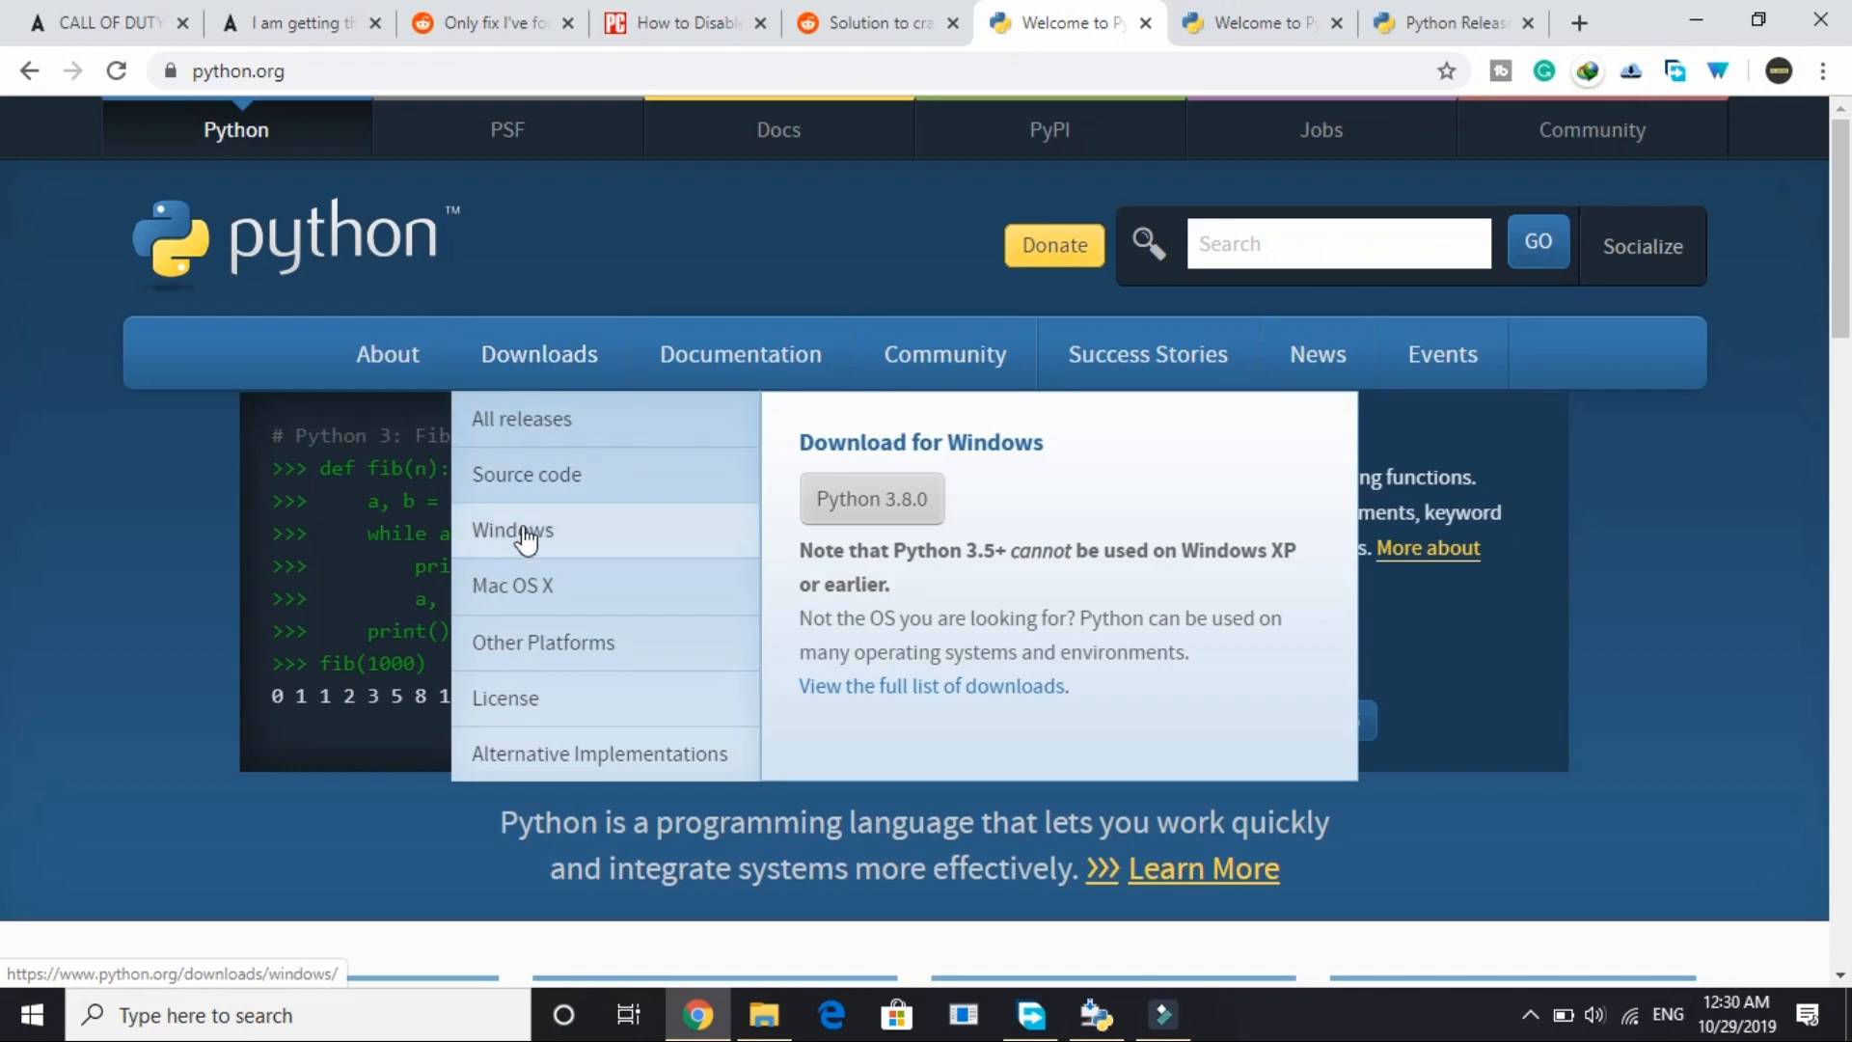
mouse_move(523, 598)
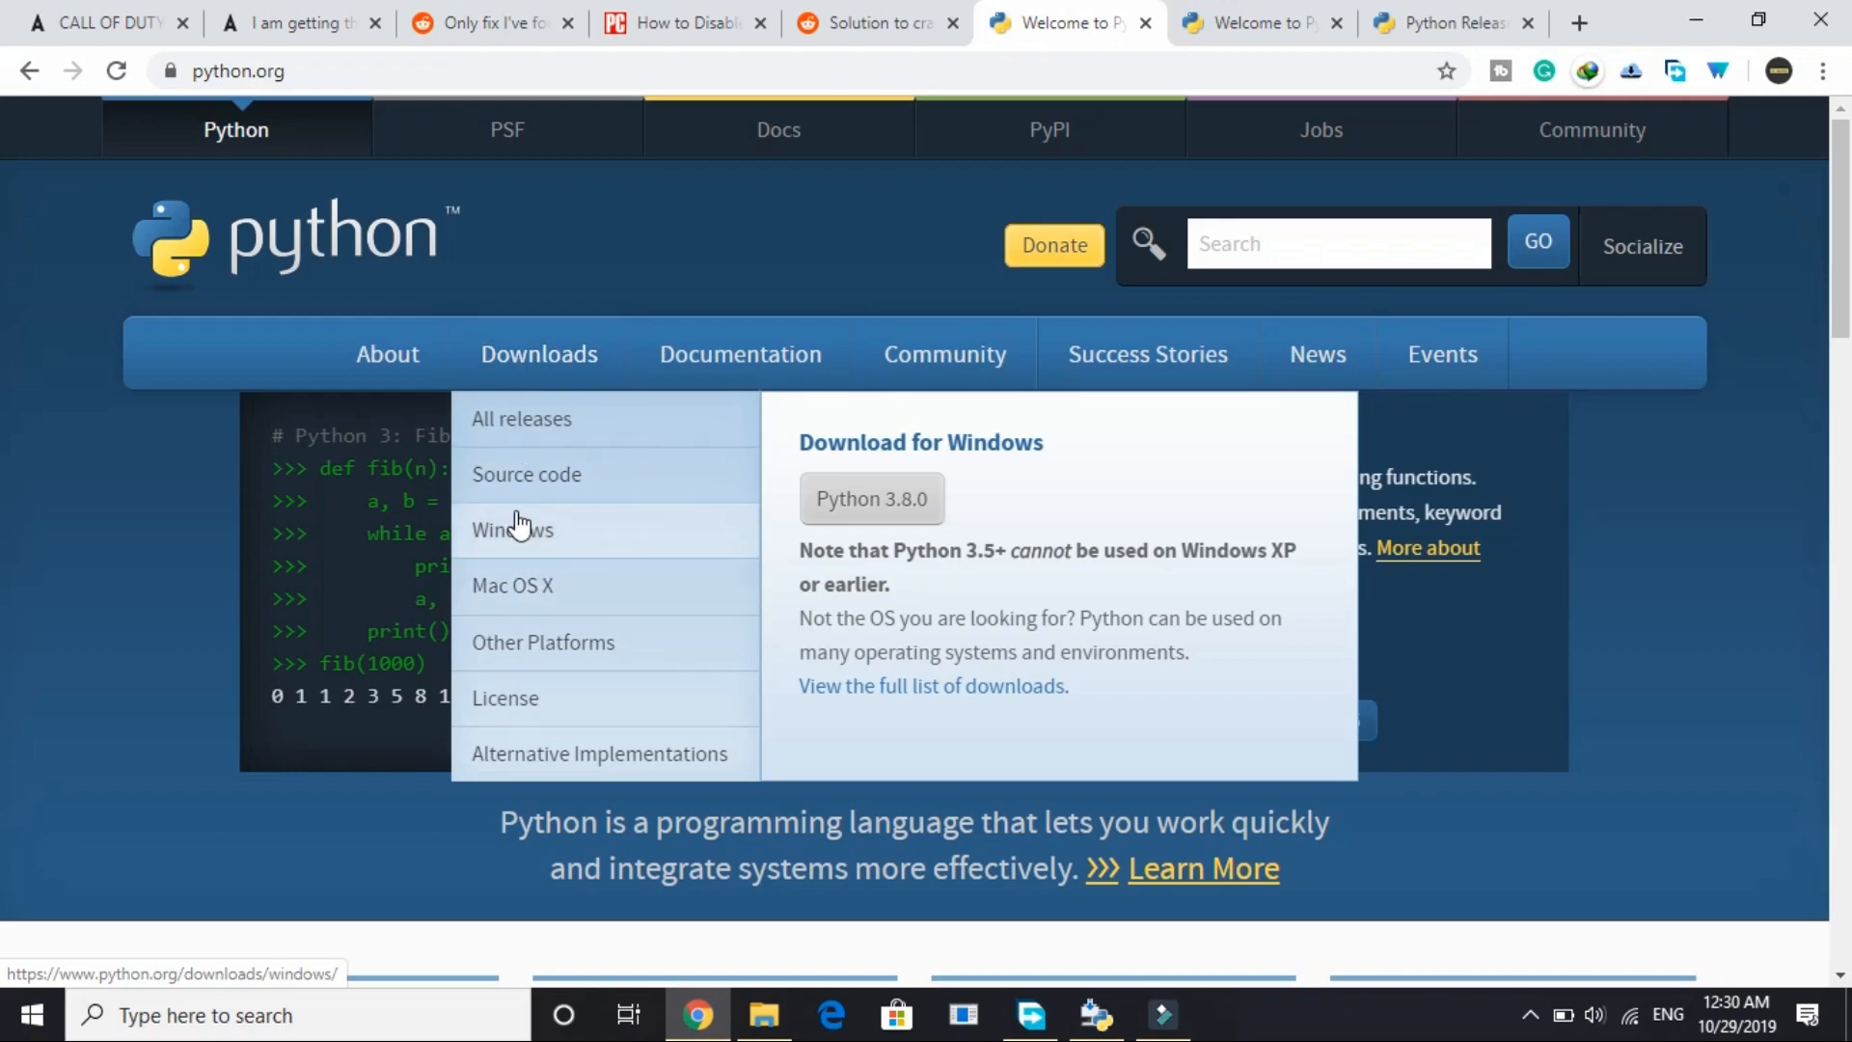
- Open Python Releases for Windows and scroll to the Python 3.8.0 installer links
left_click(511, 529)
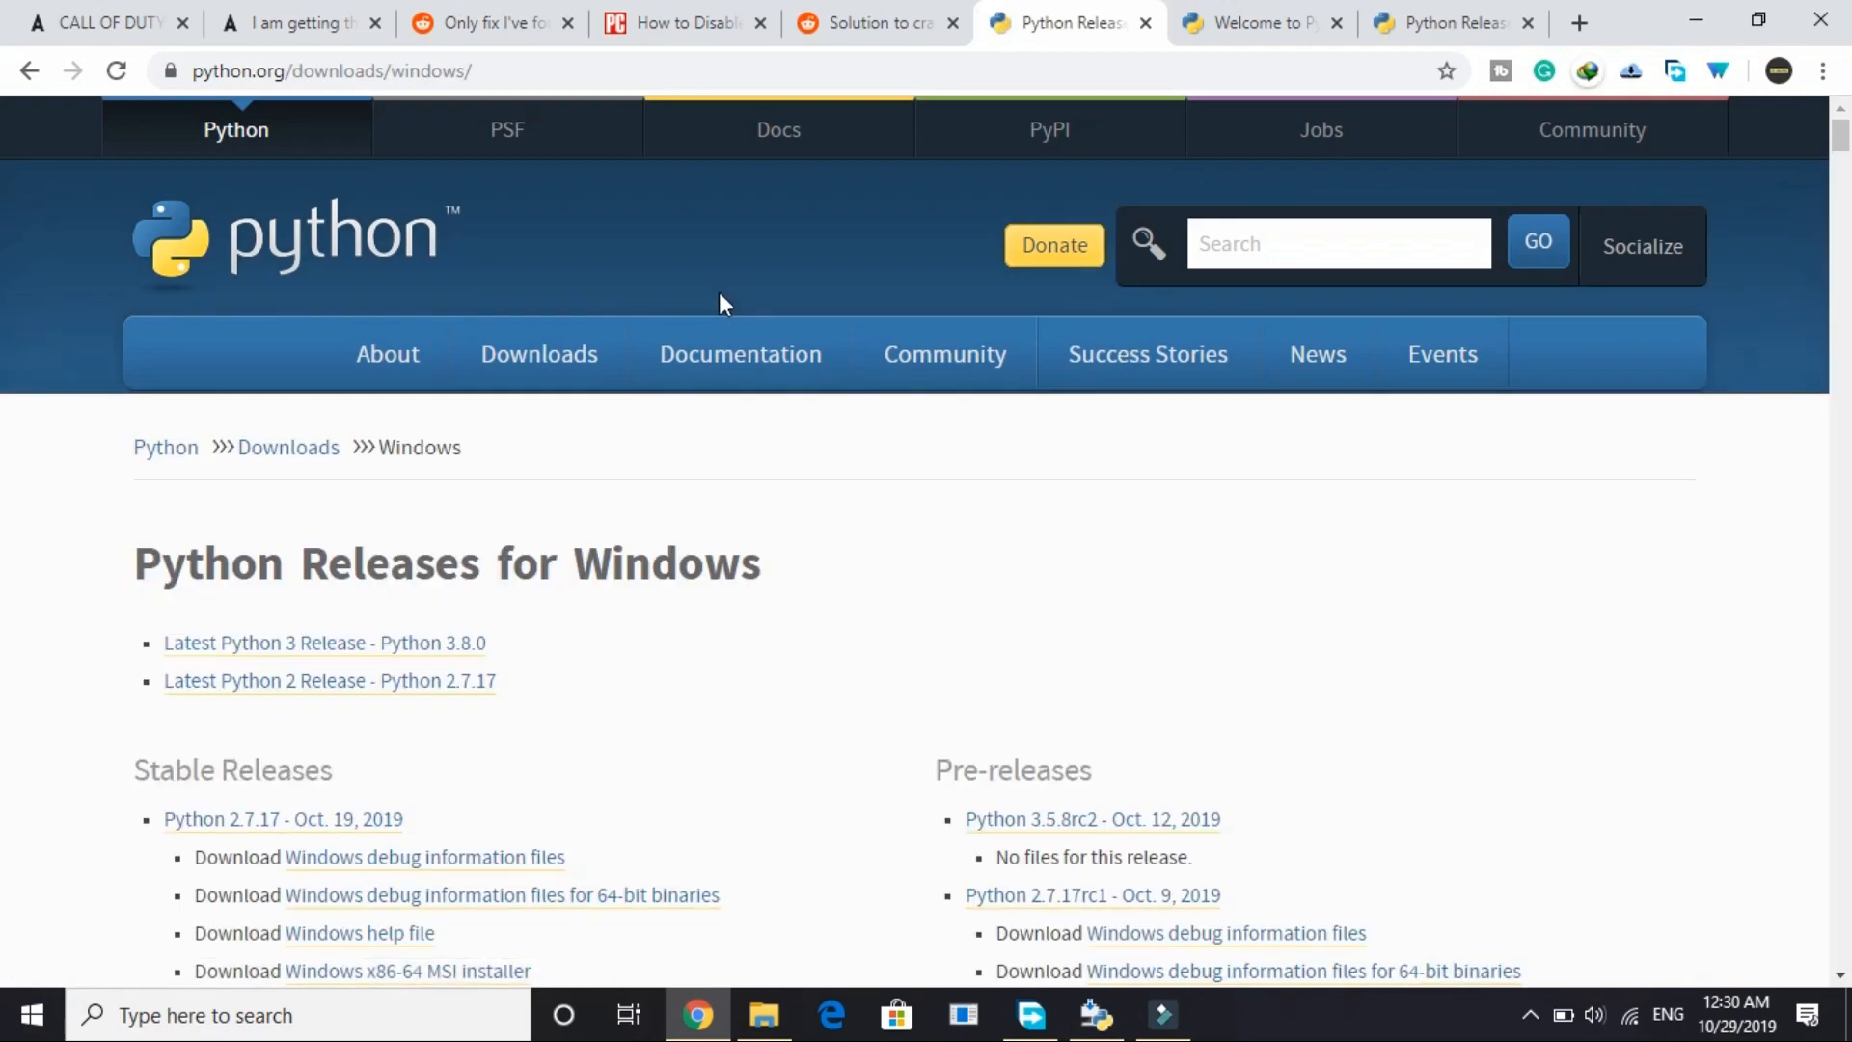
scroll("down", 3)
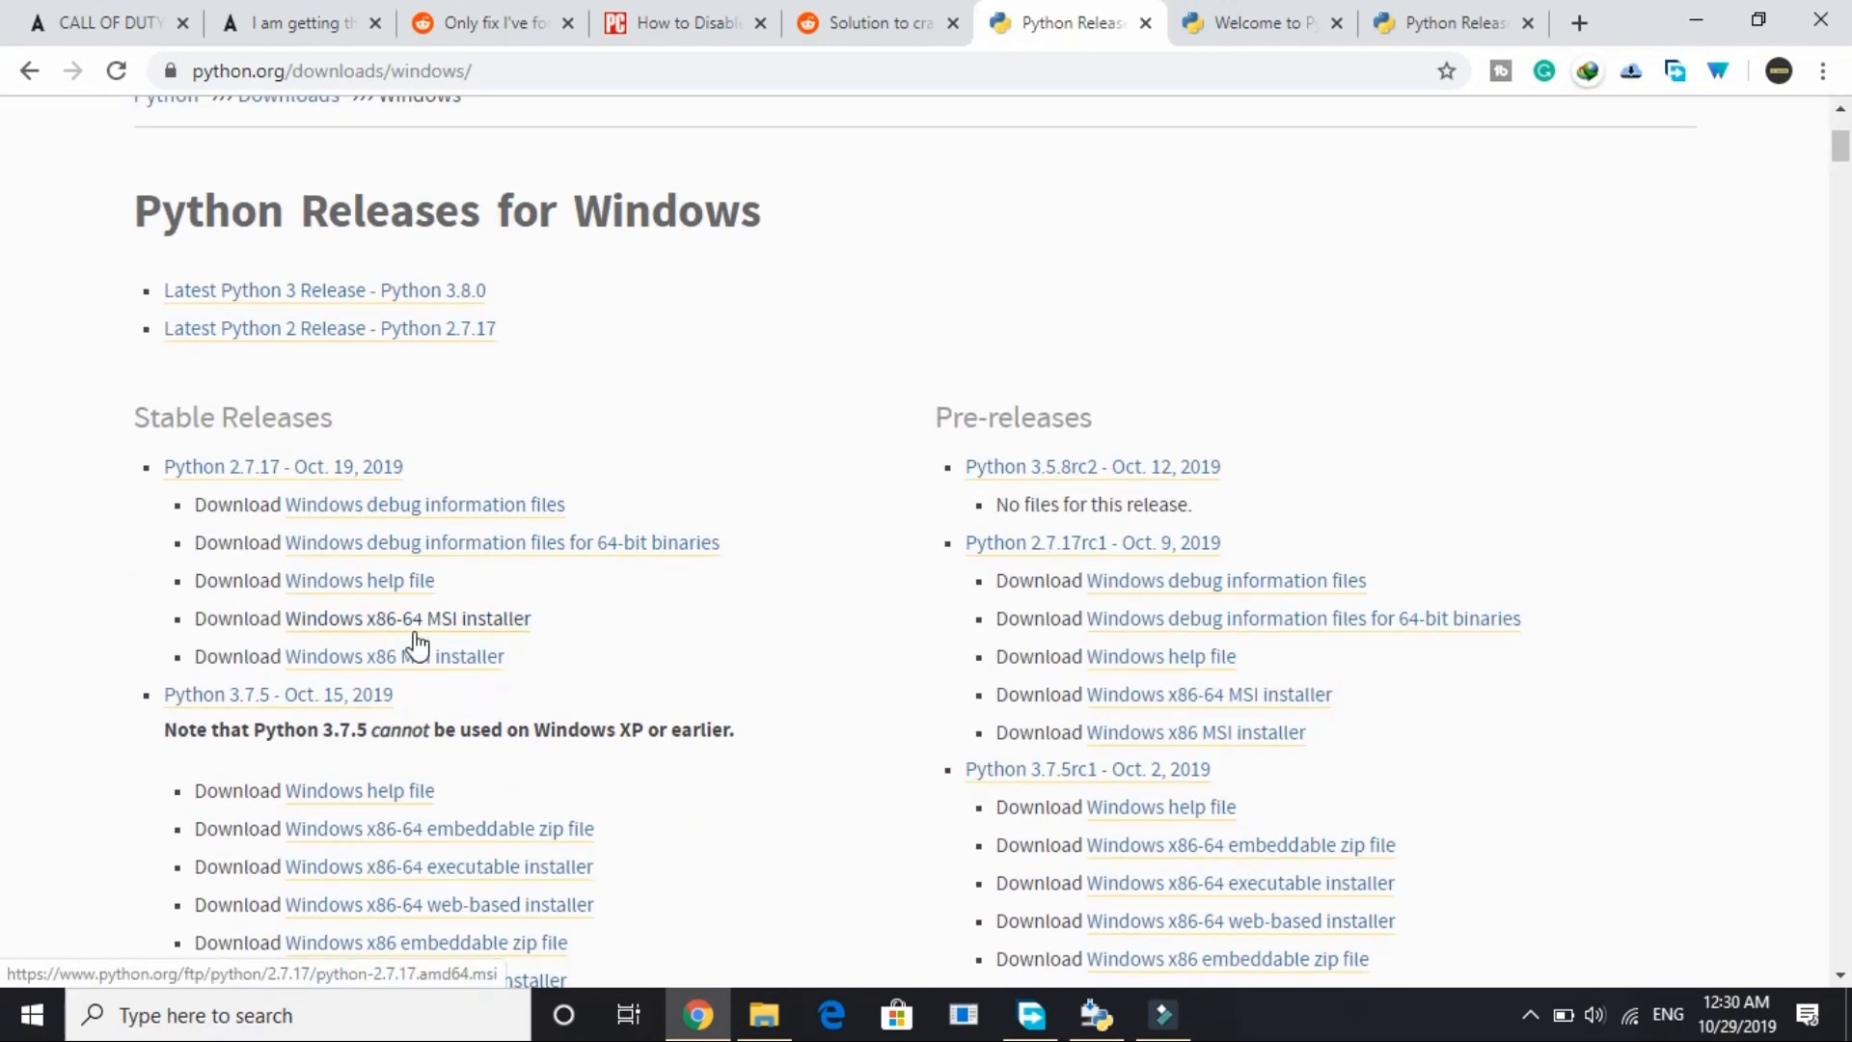
scroll("down", 3)
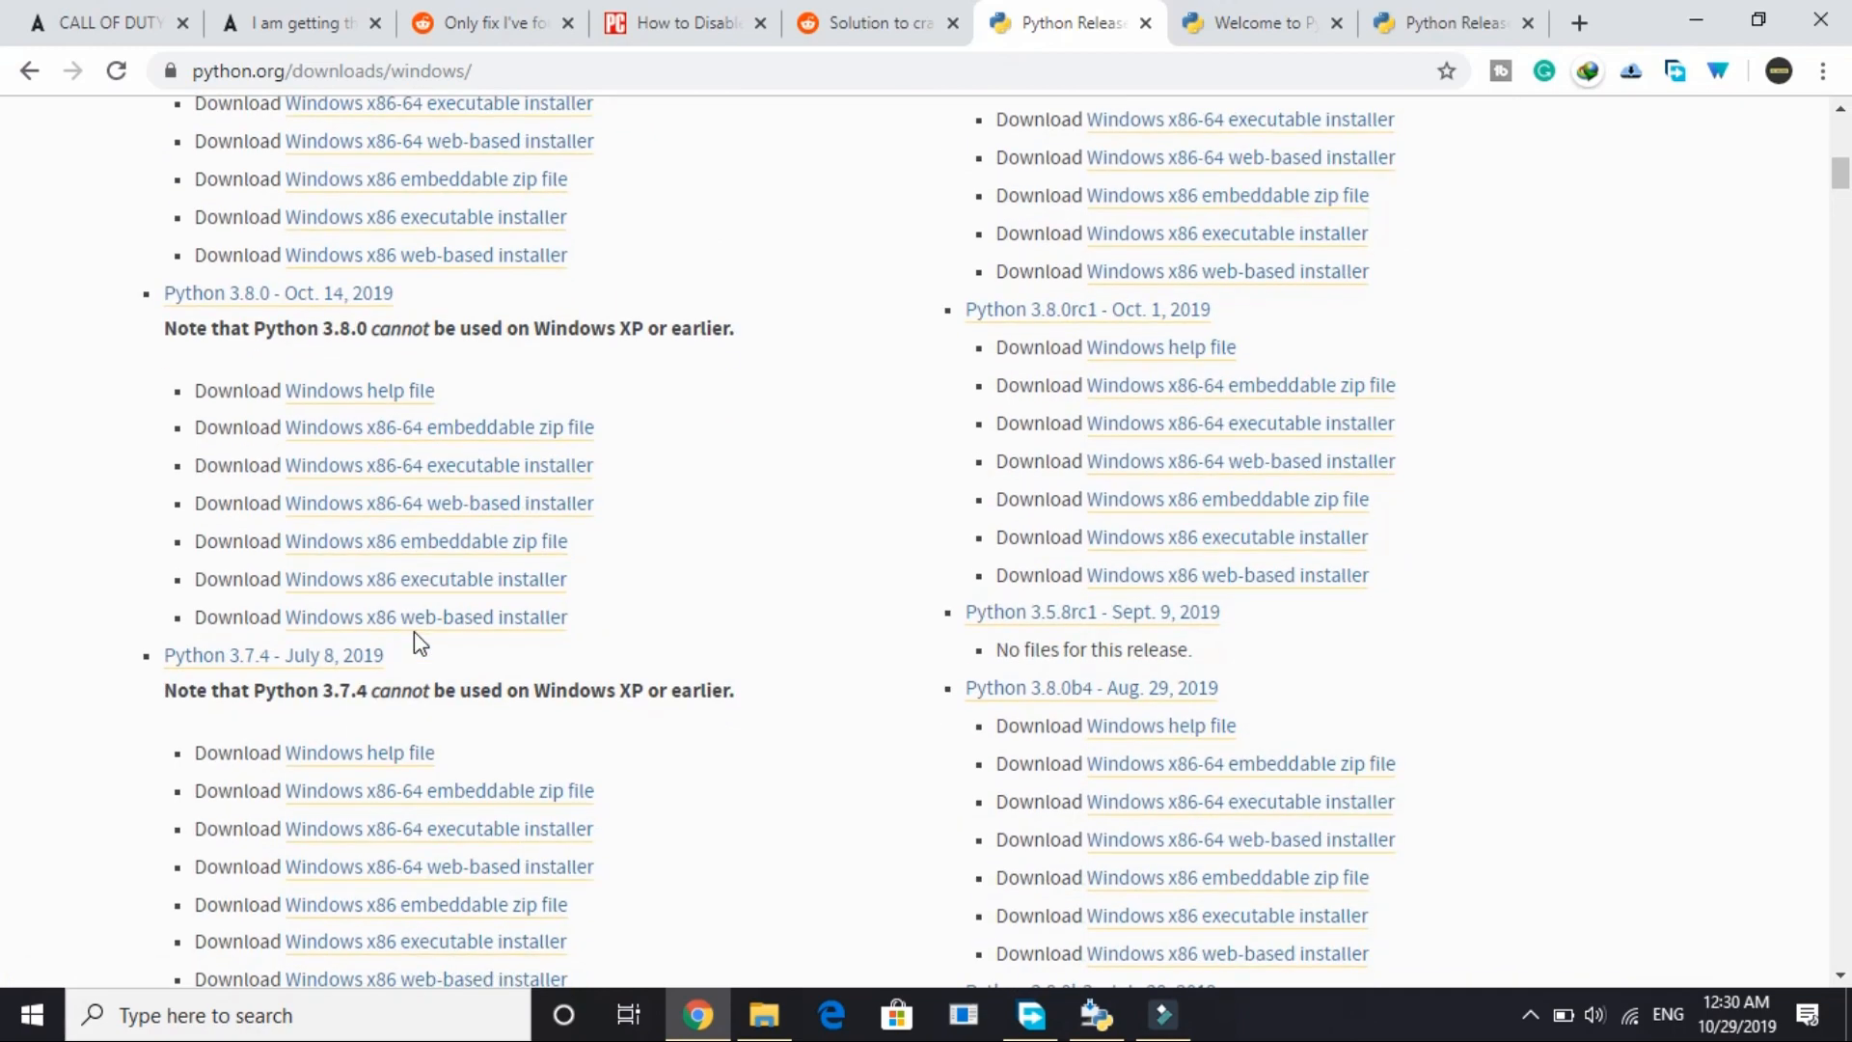
mouse_move(307, 366)
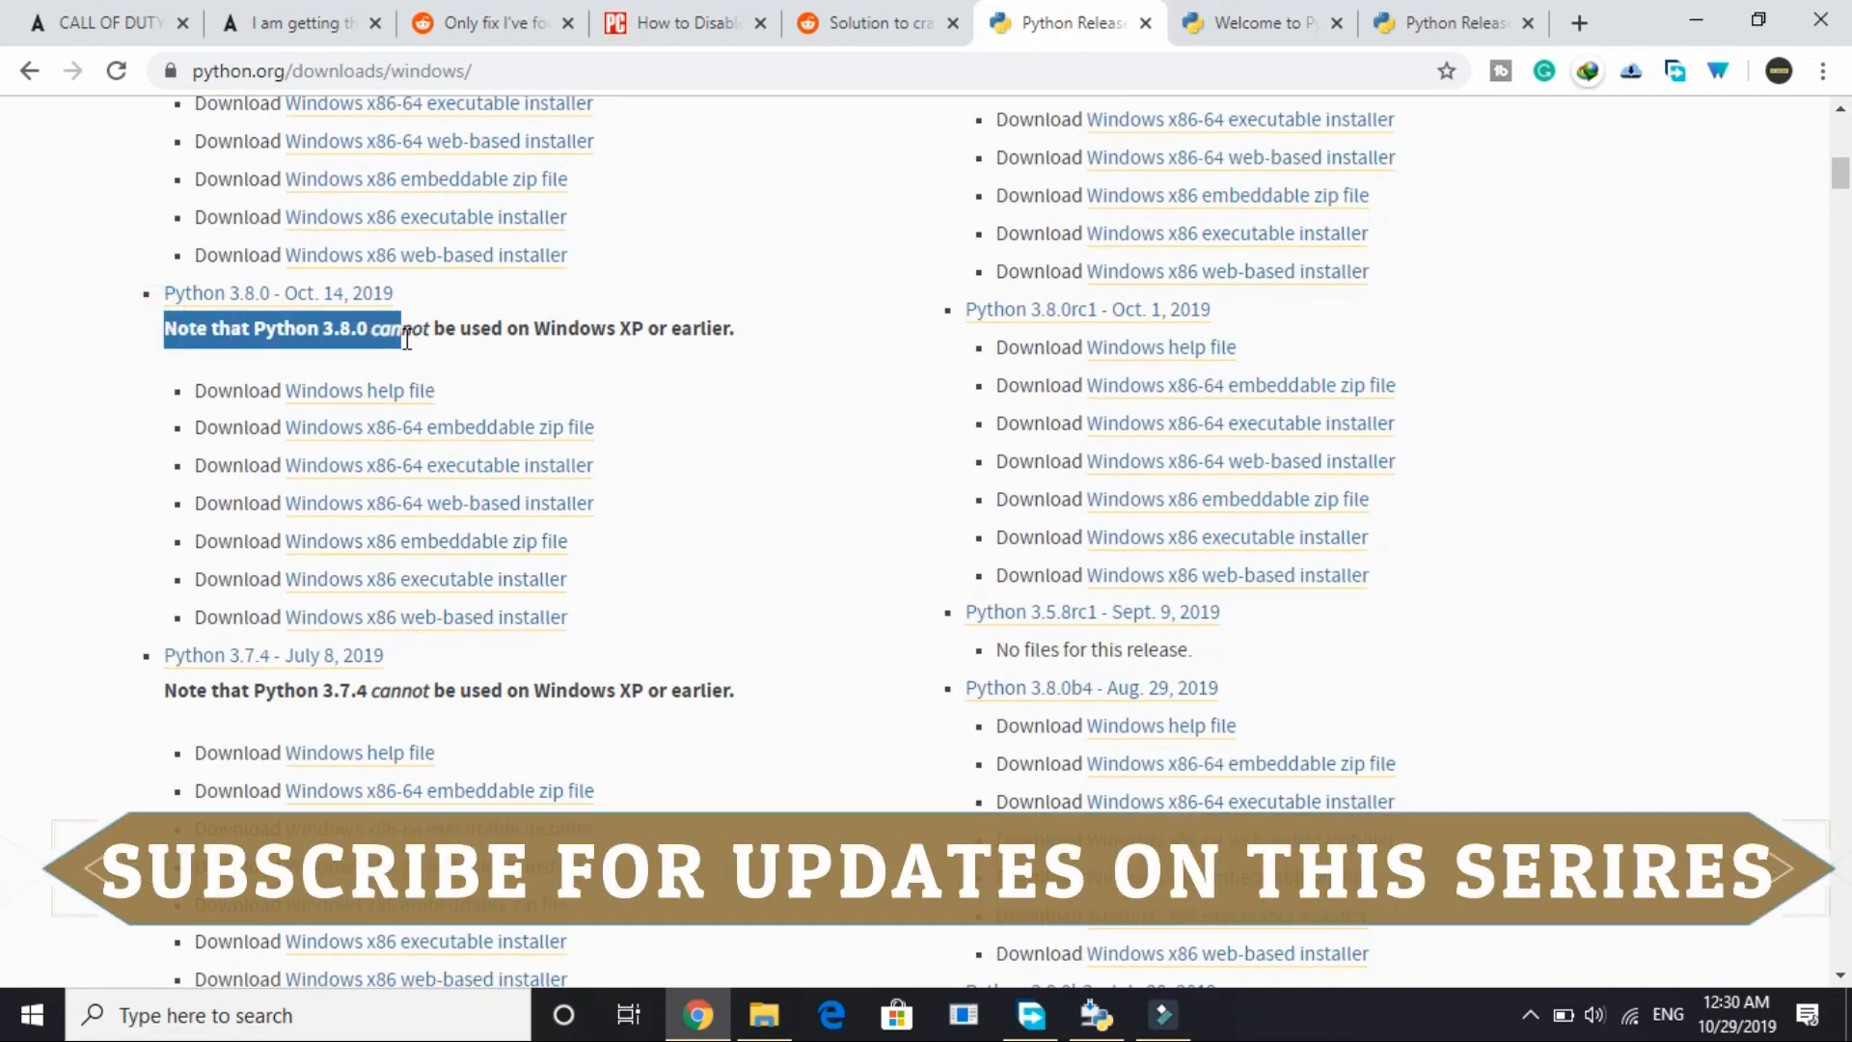
left_click_drag(401, 328, 718, 328)
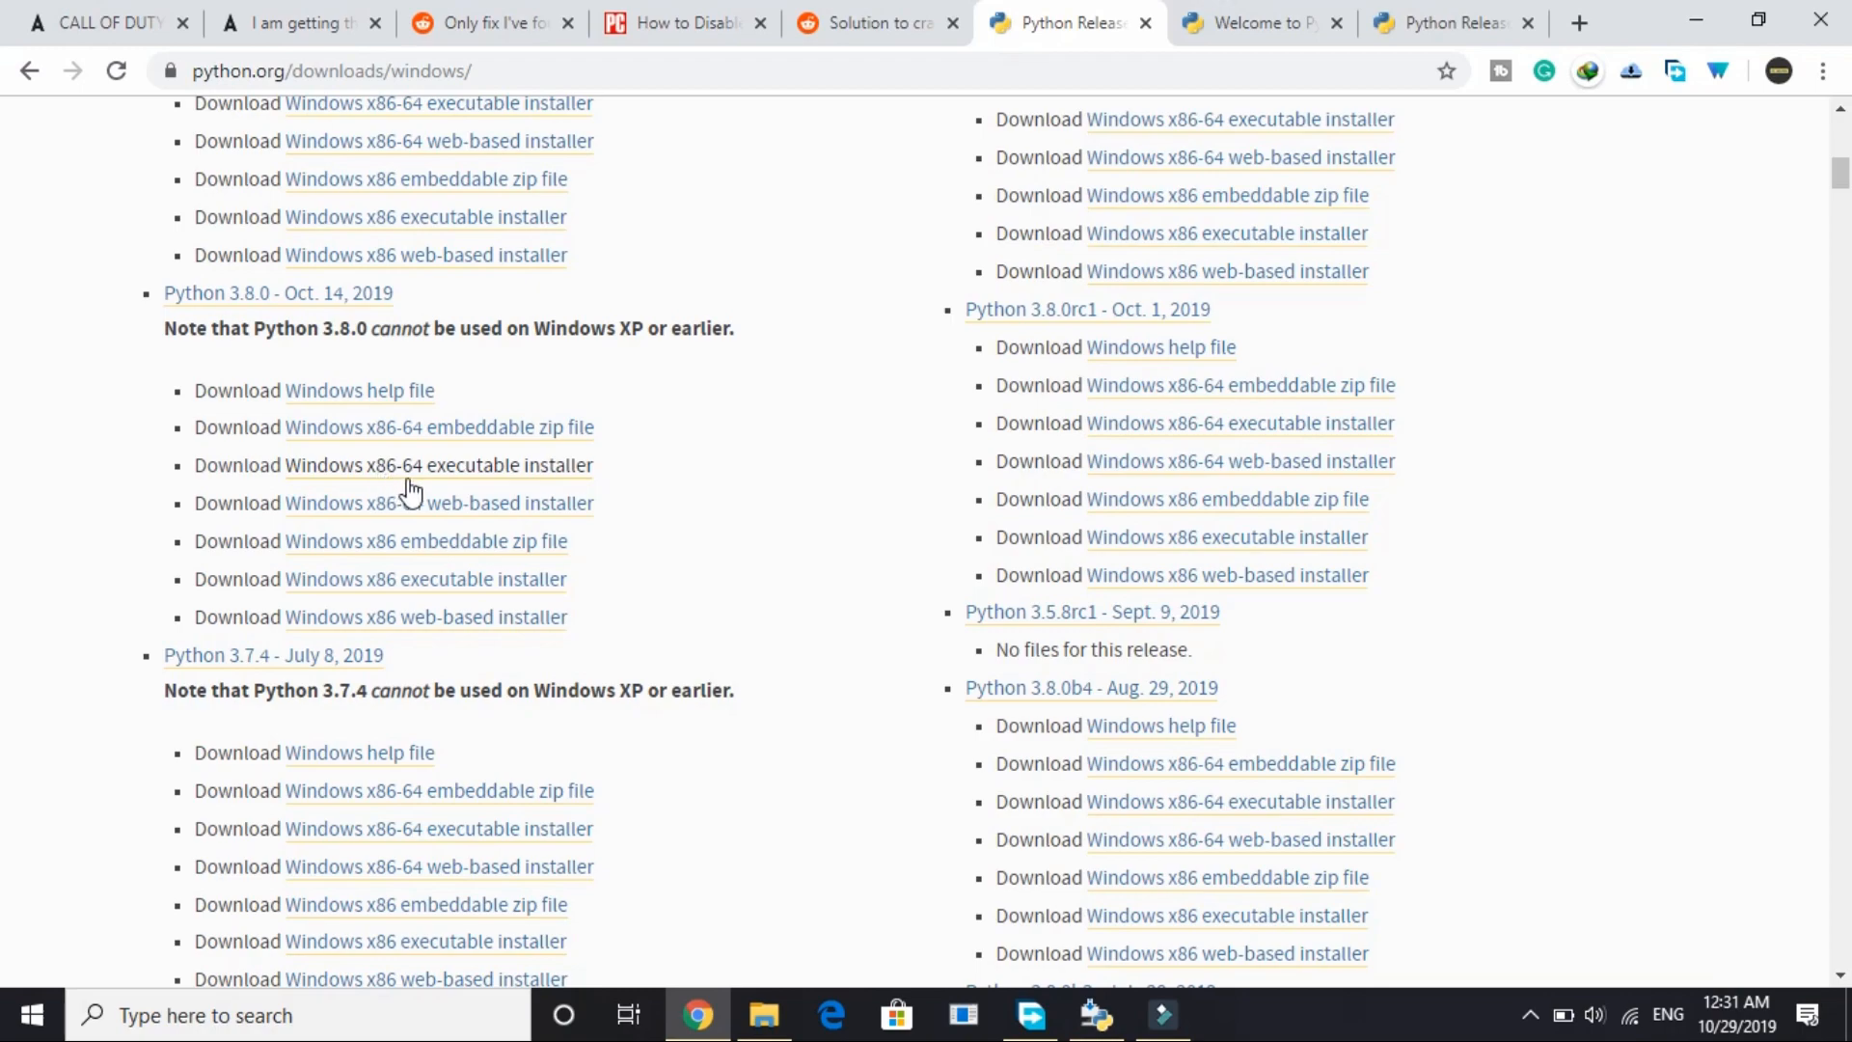
mouse_move(496, 479)
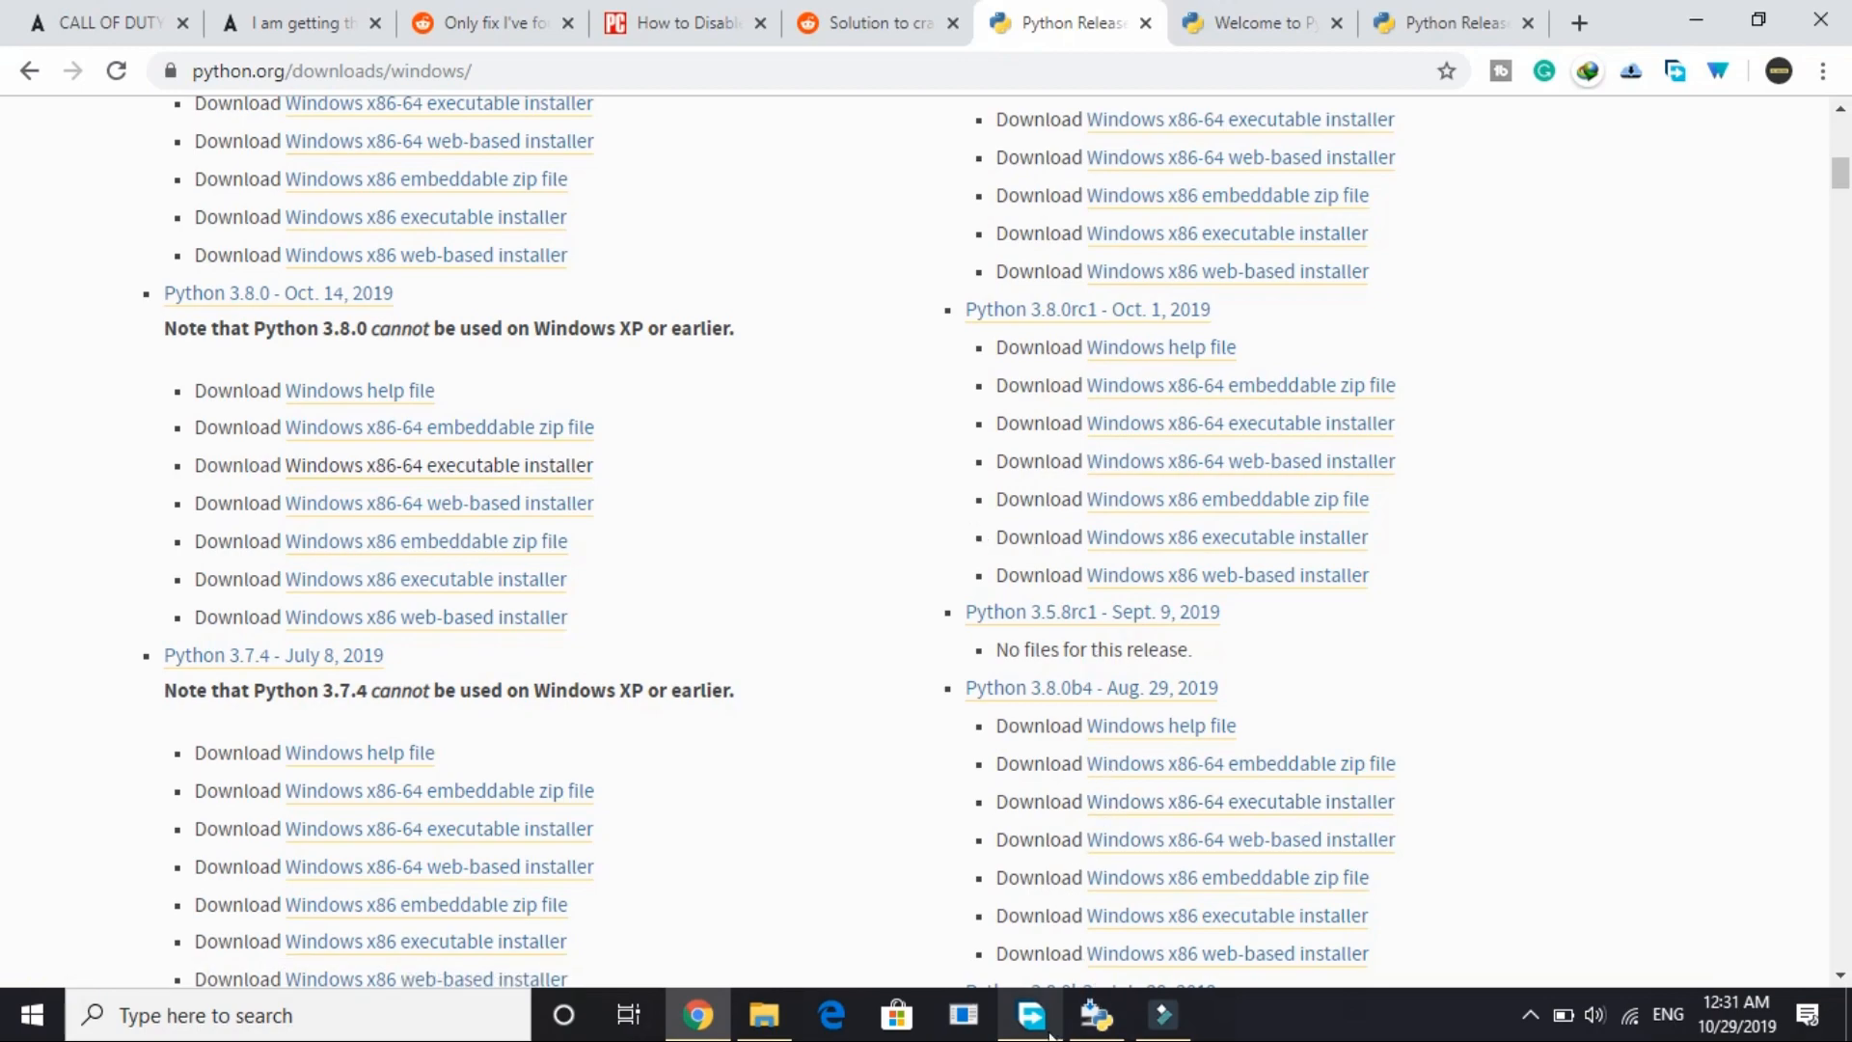
- Open the completed 26.2 MB python-3.8.0-amd64.exe from Free Download Manager
left_click(1023, 1014)
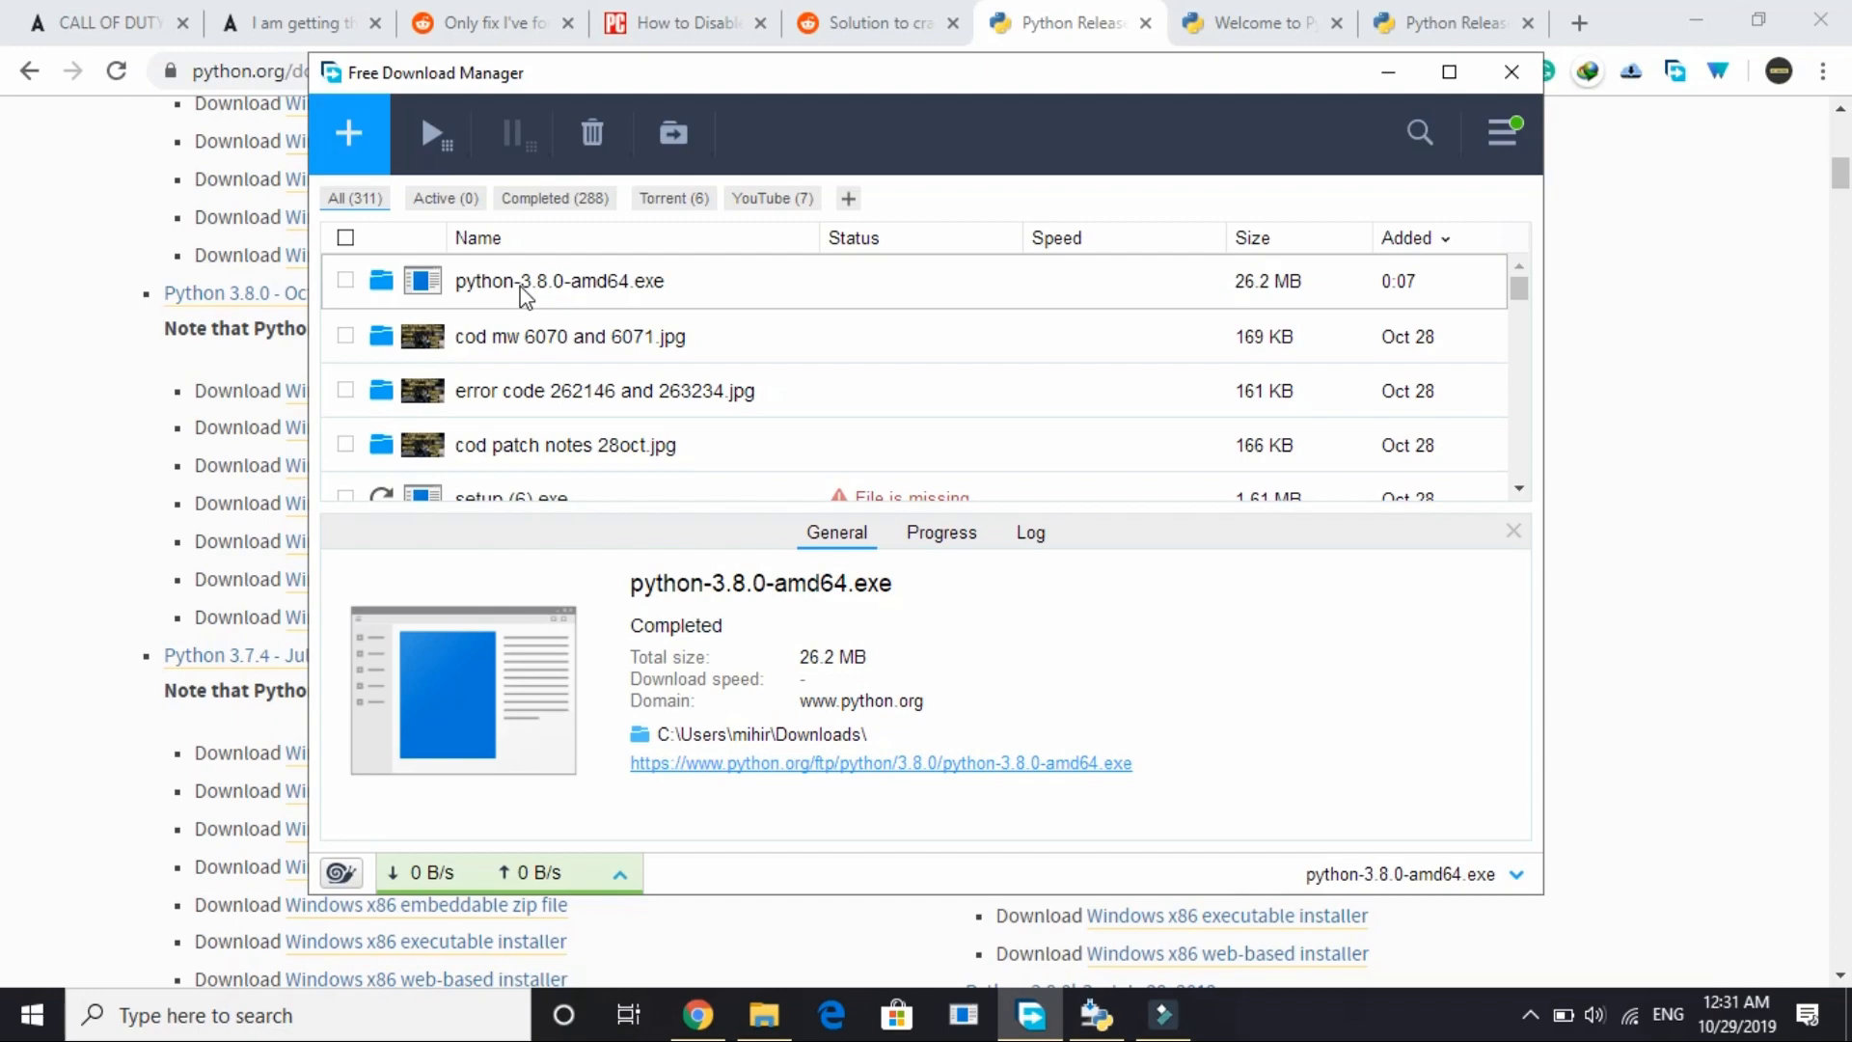
left_click(1511, 72)
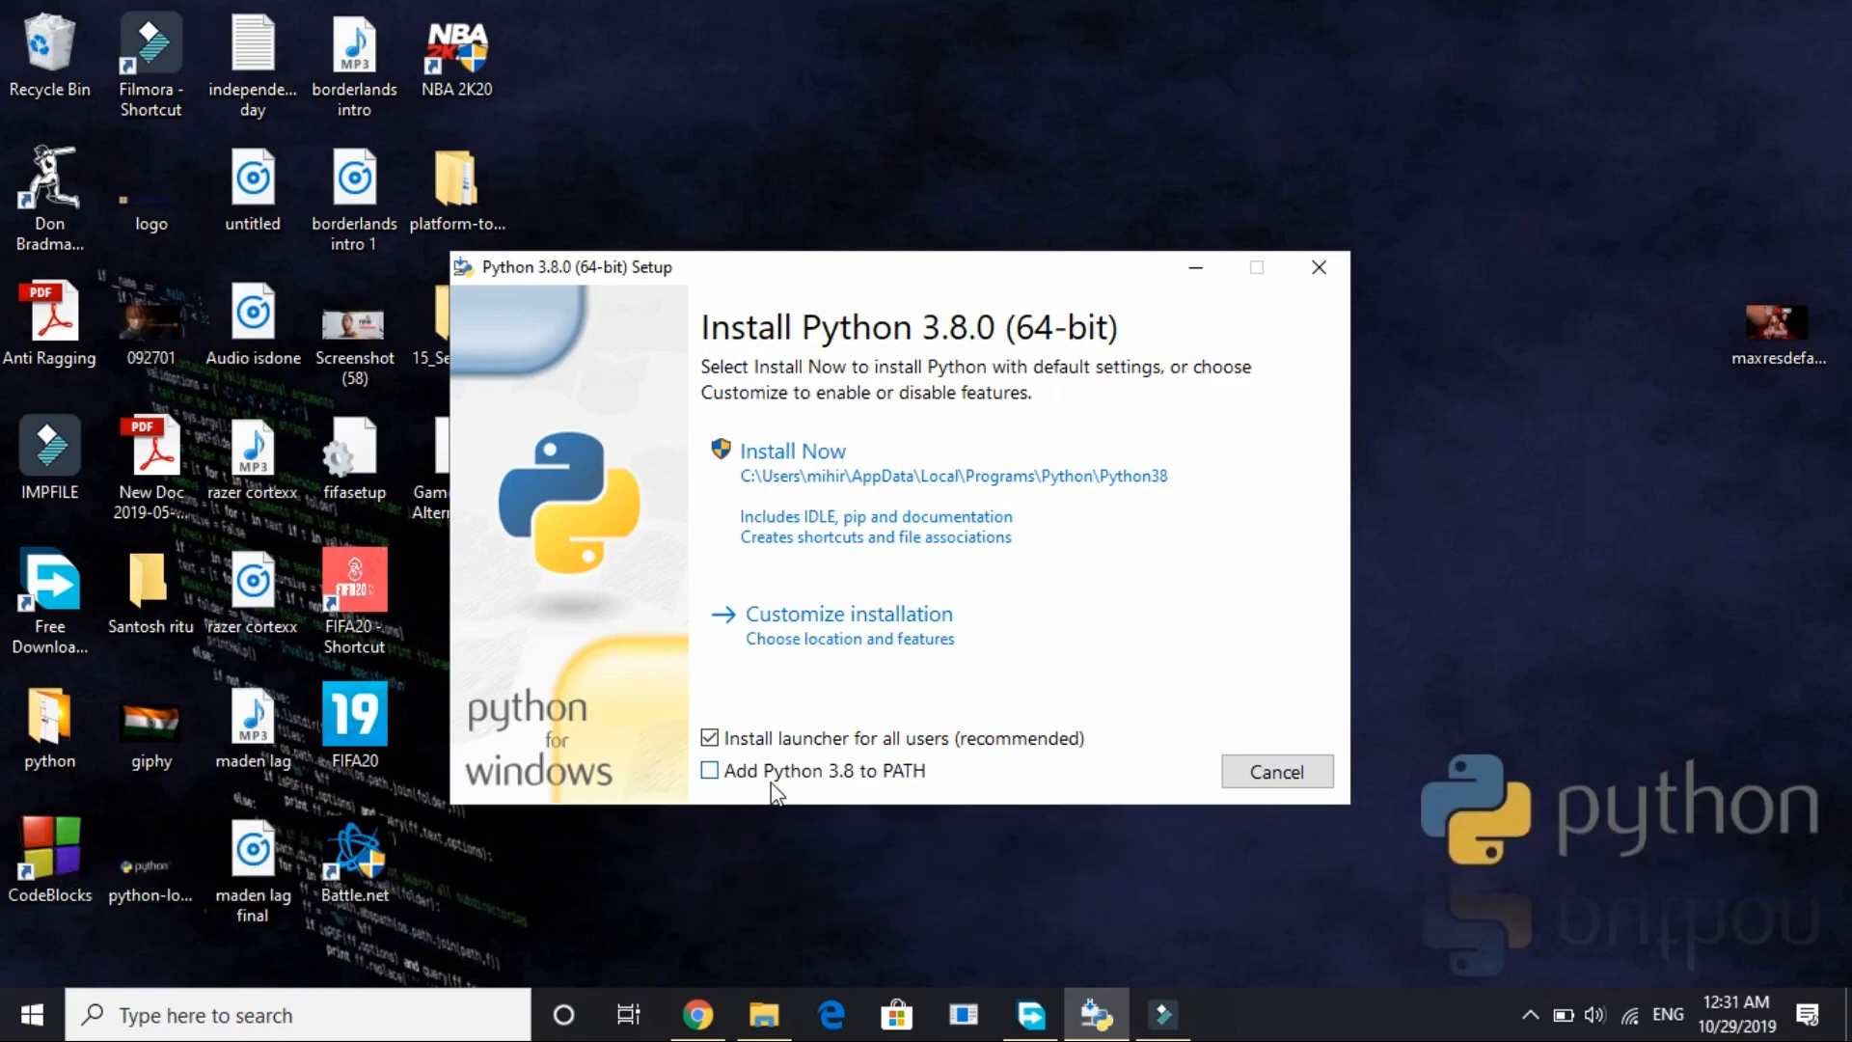
- Tick 'Add Python 3.8 to PATH' and start the default 'Install Now' setup
left_click(708, 770)
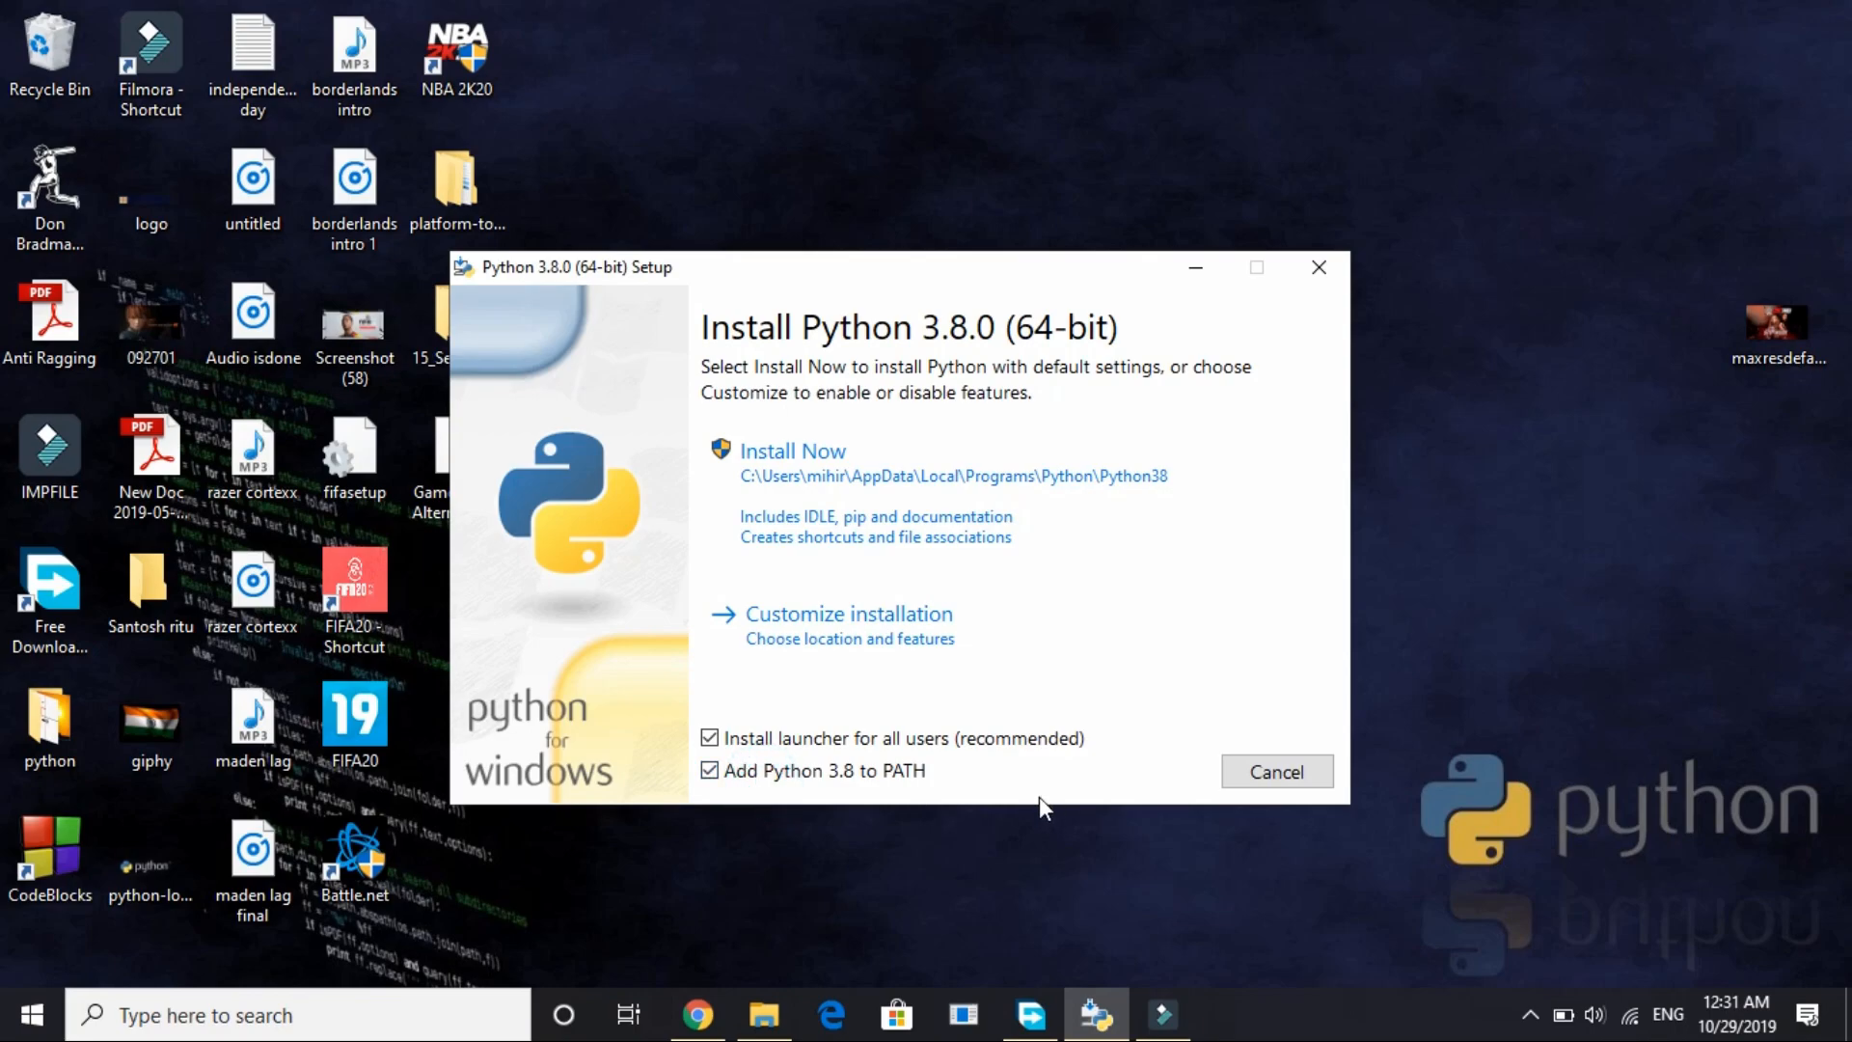
mouse_move(732, 483)
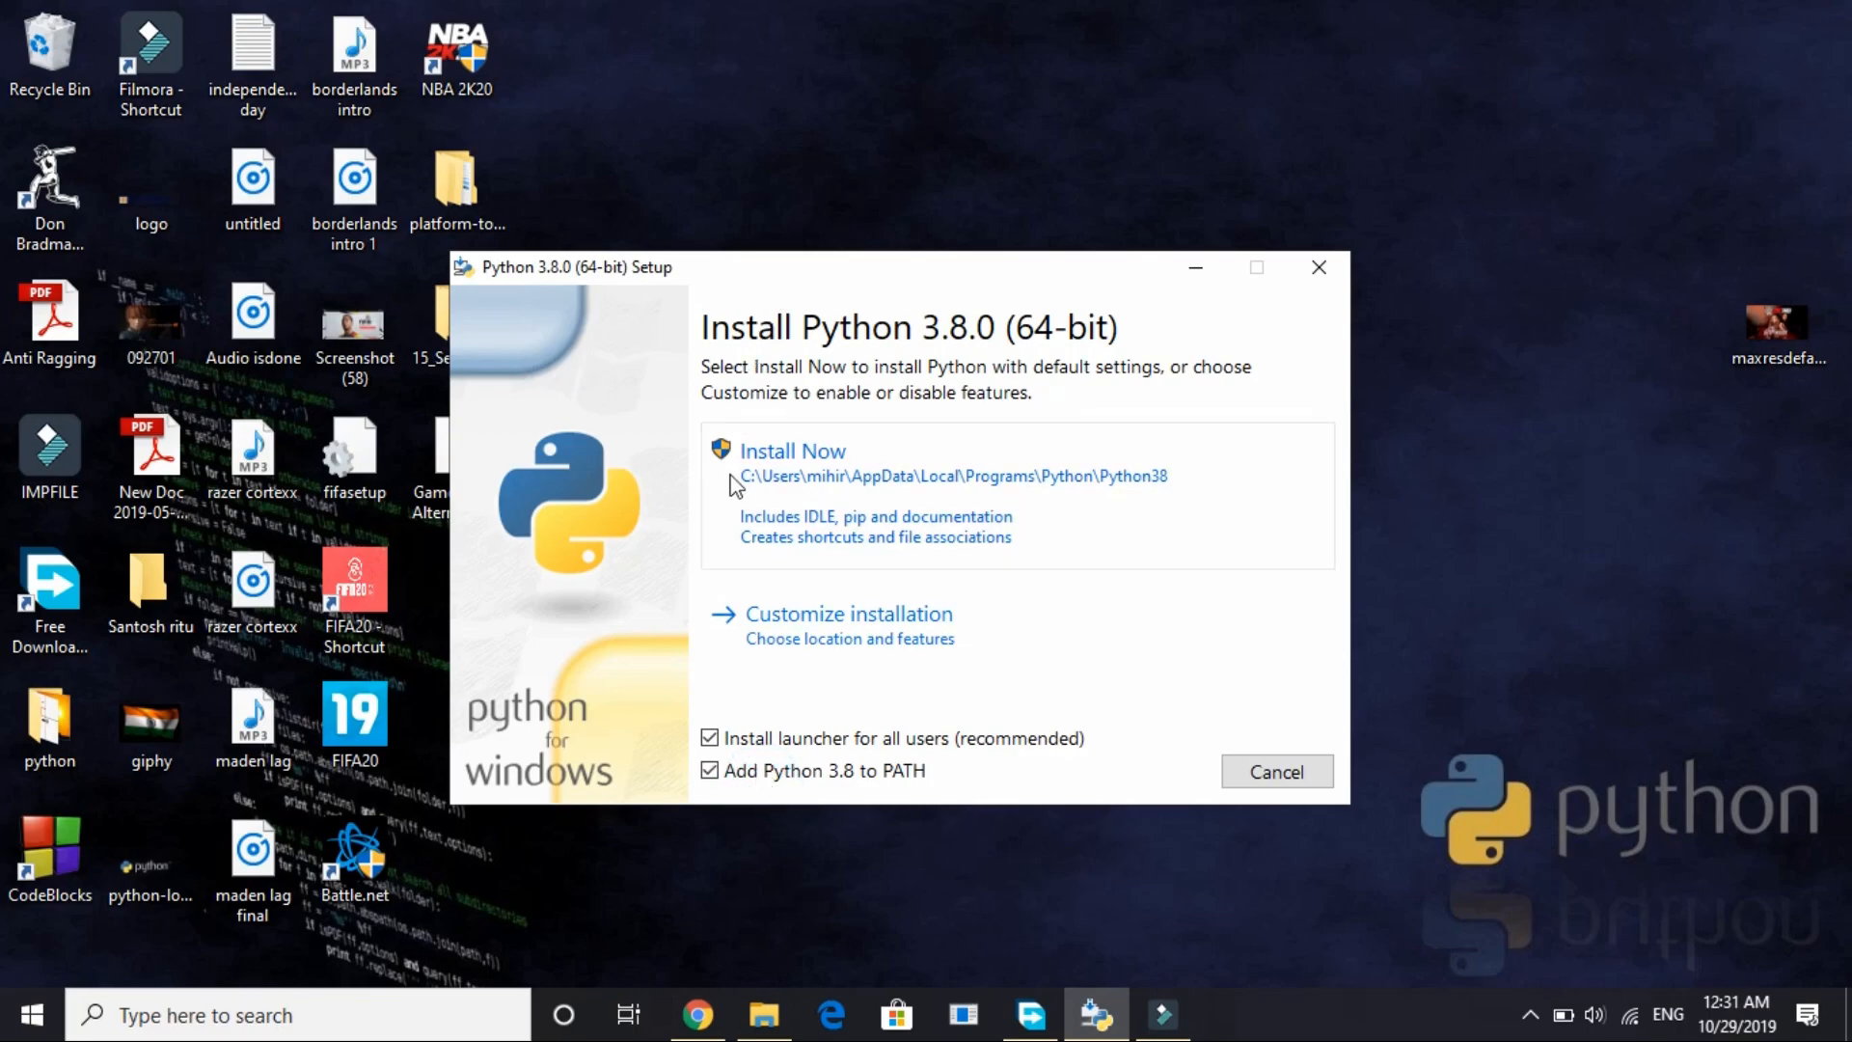
left_click(792, 450)
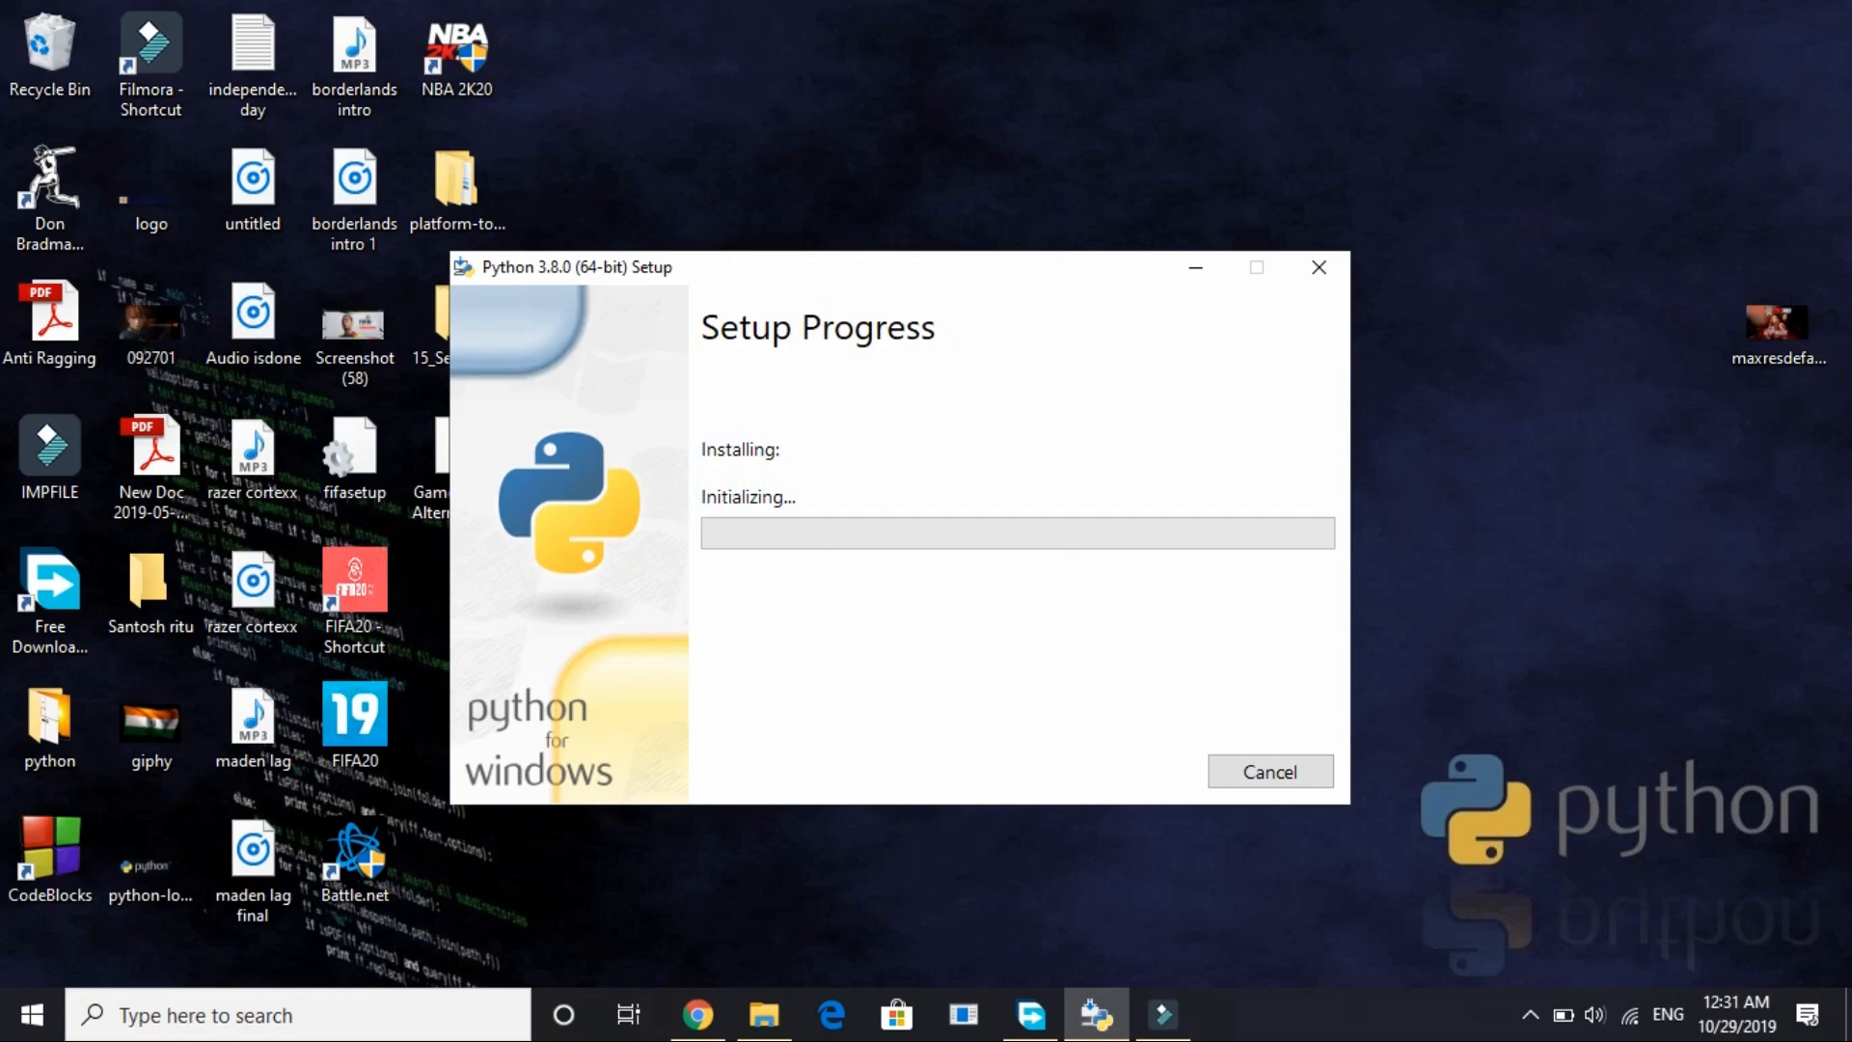
mouse_move(707, 545)
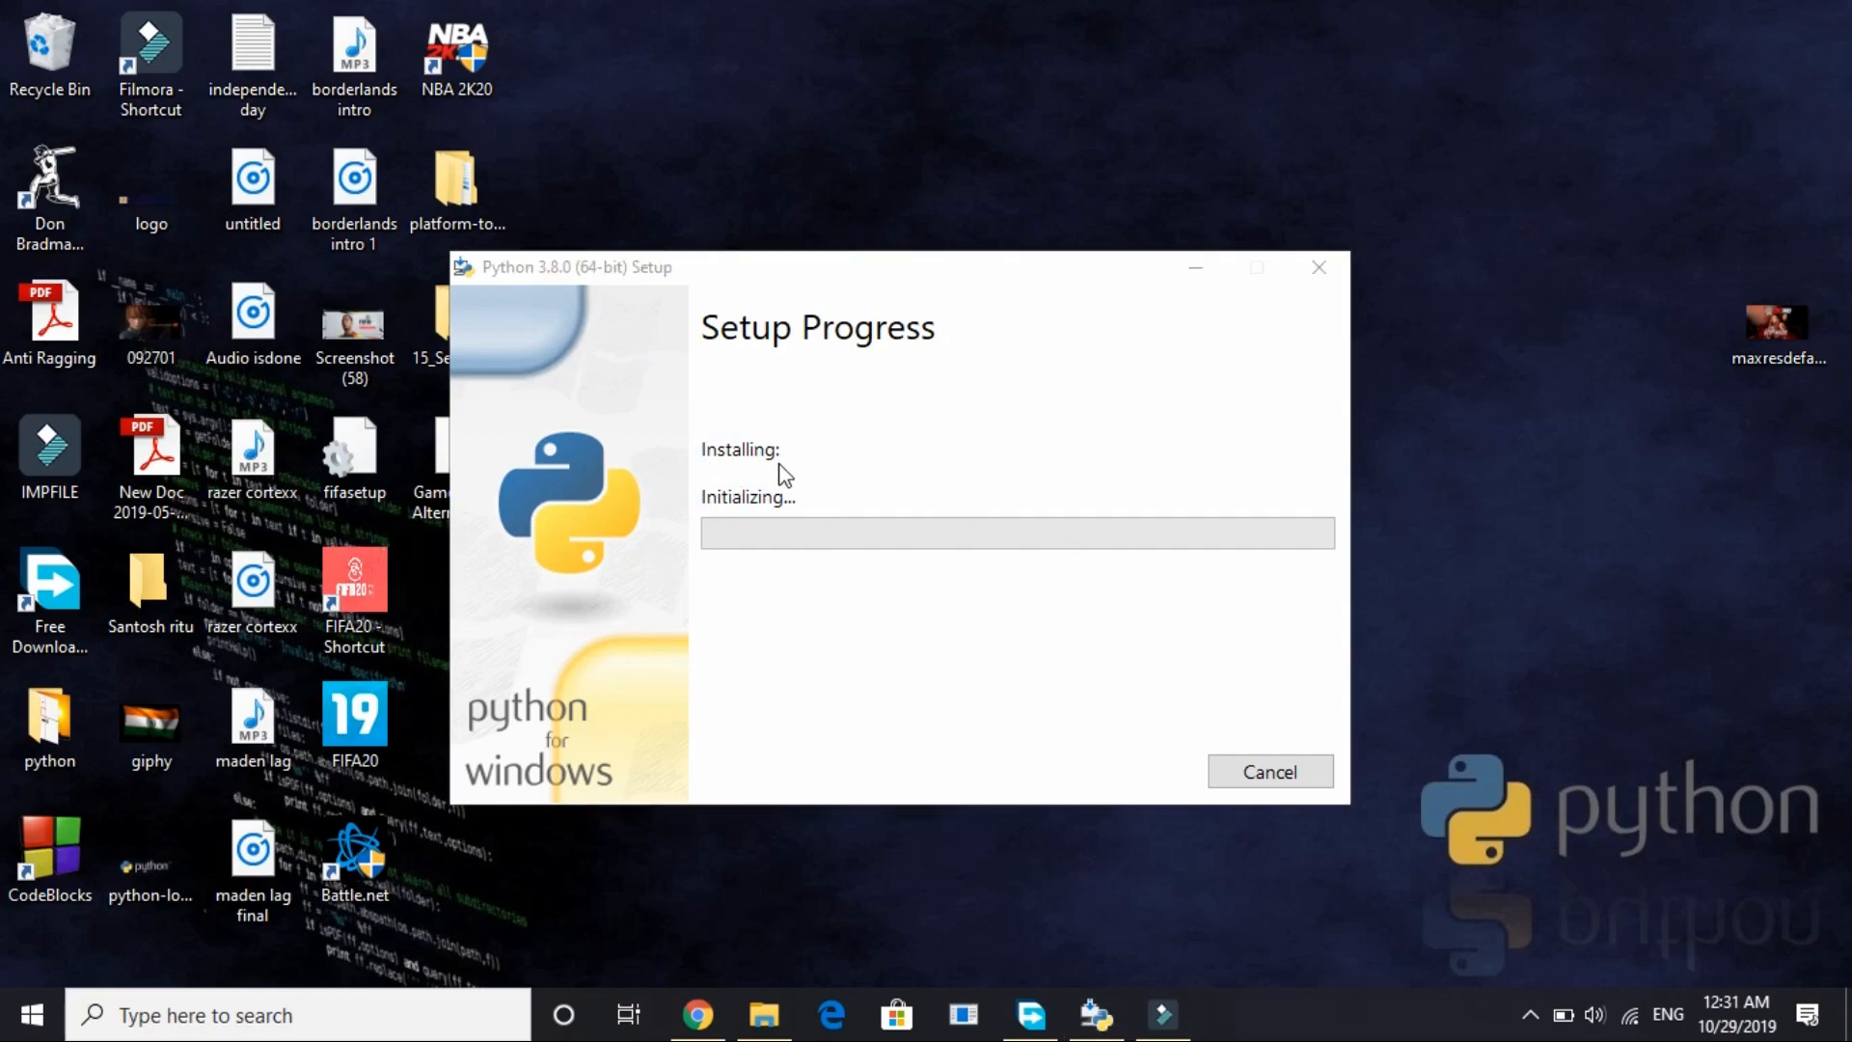
mouse_move(612, 522)
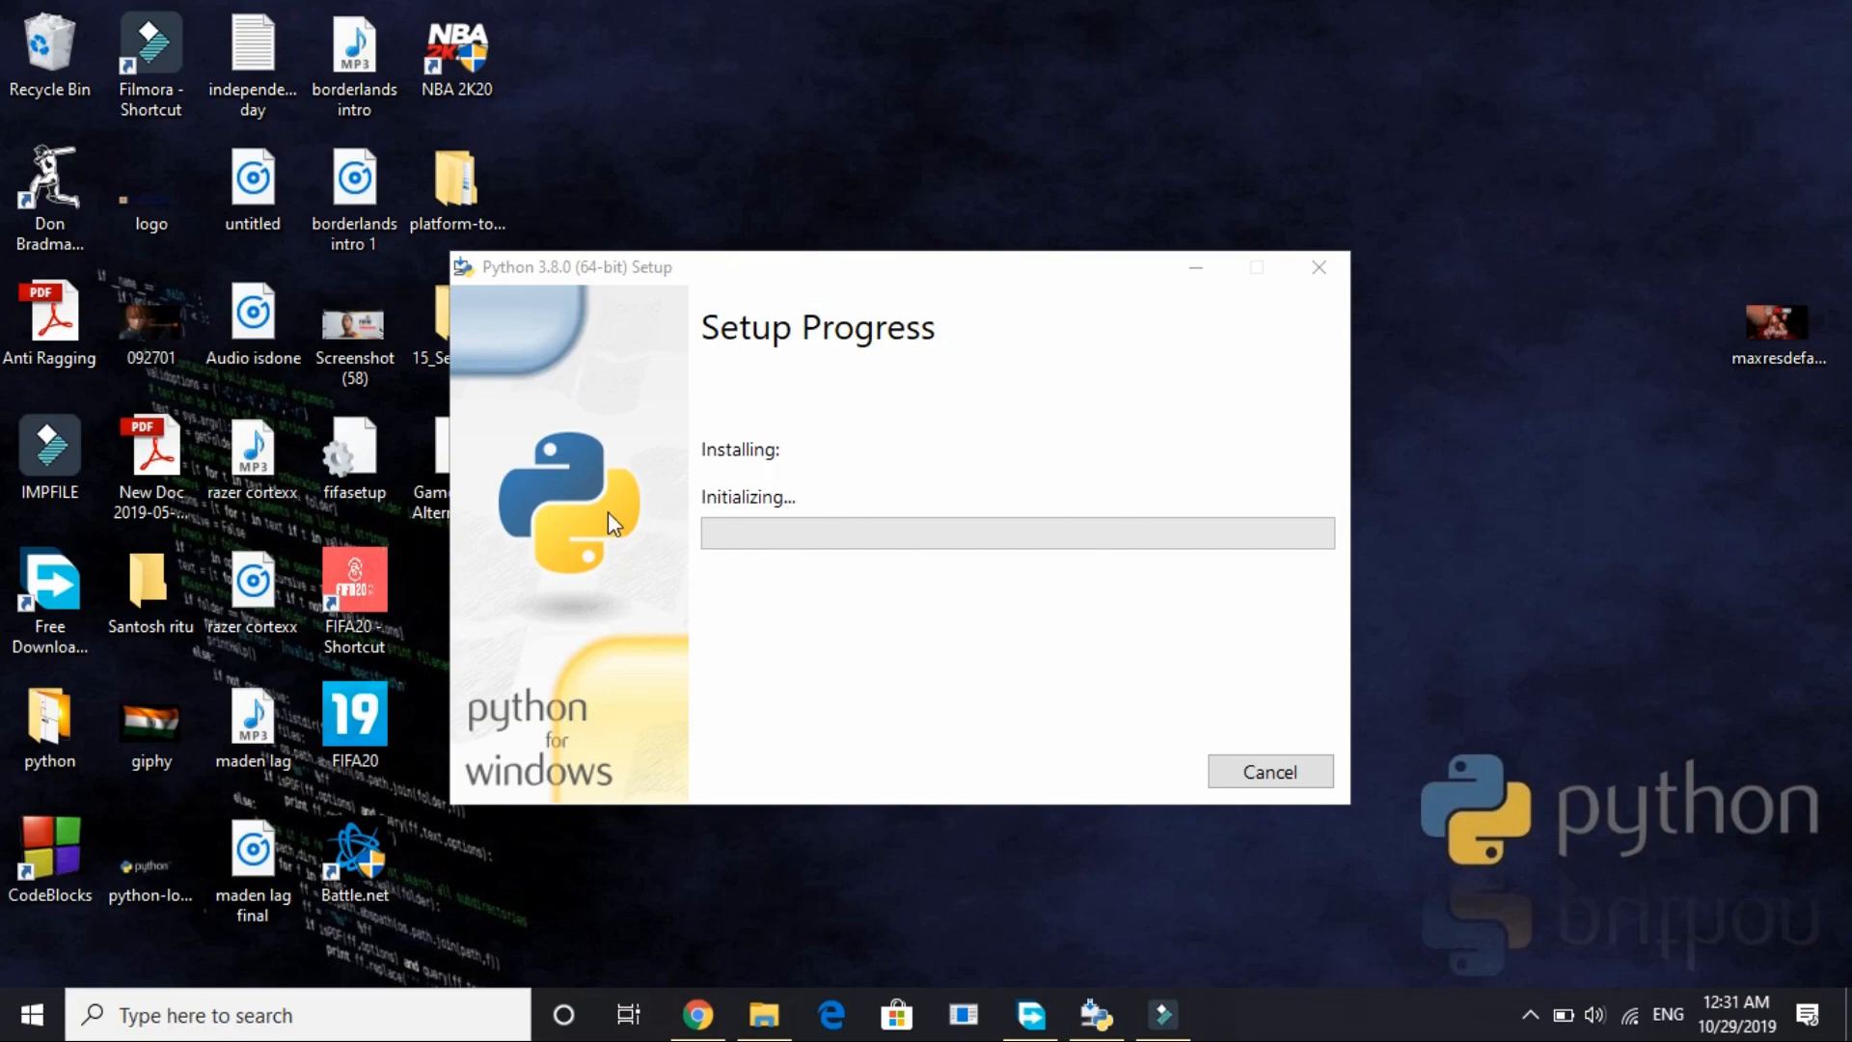
mouse_move(1016, 479)
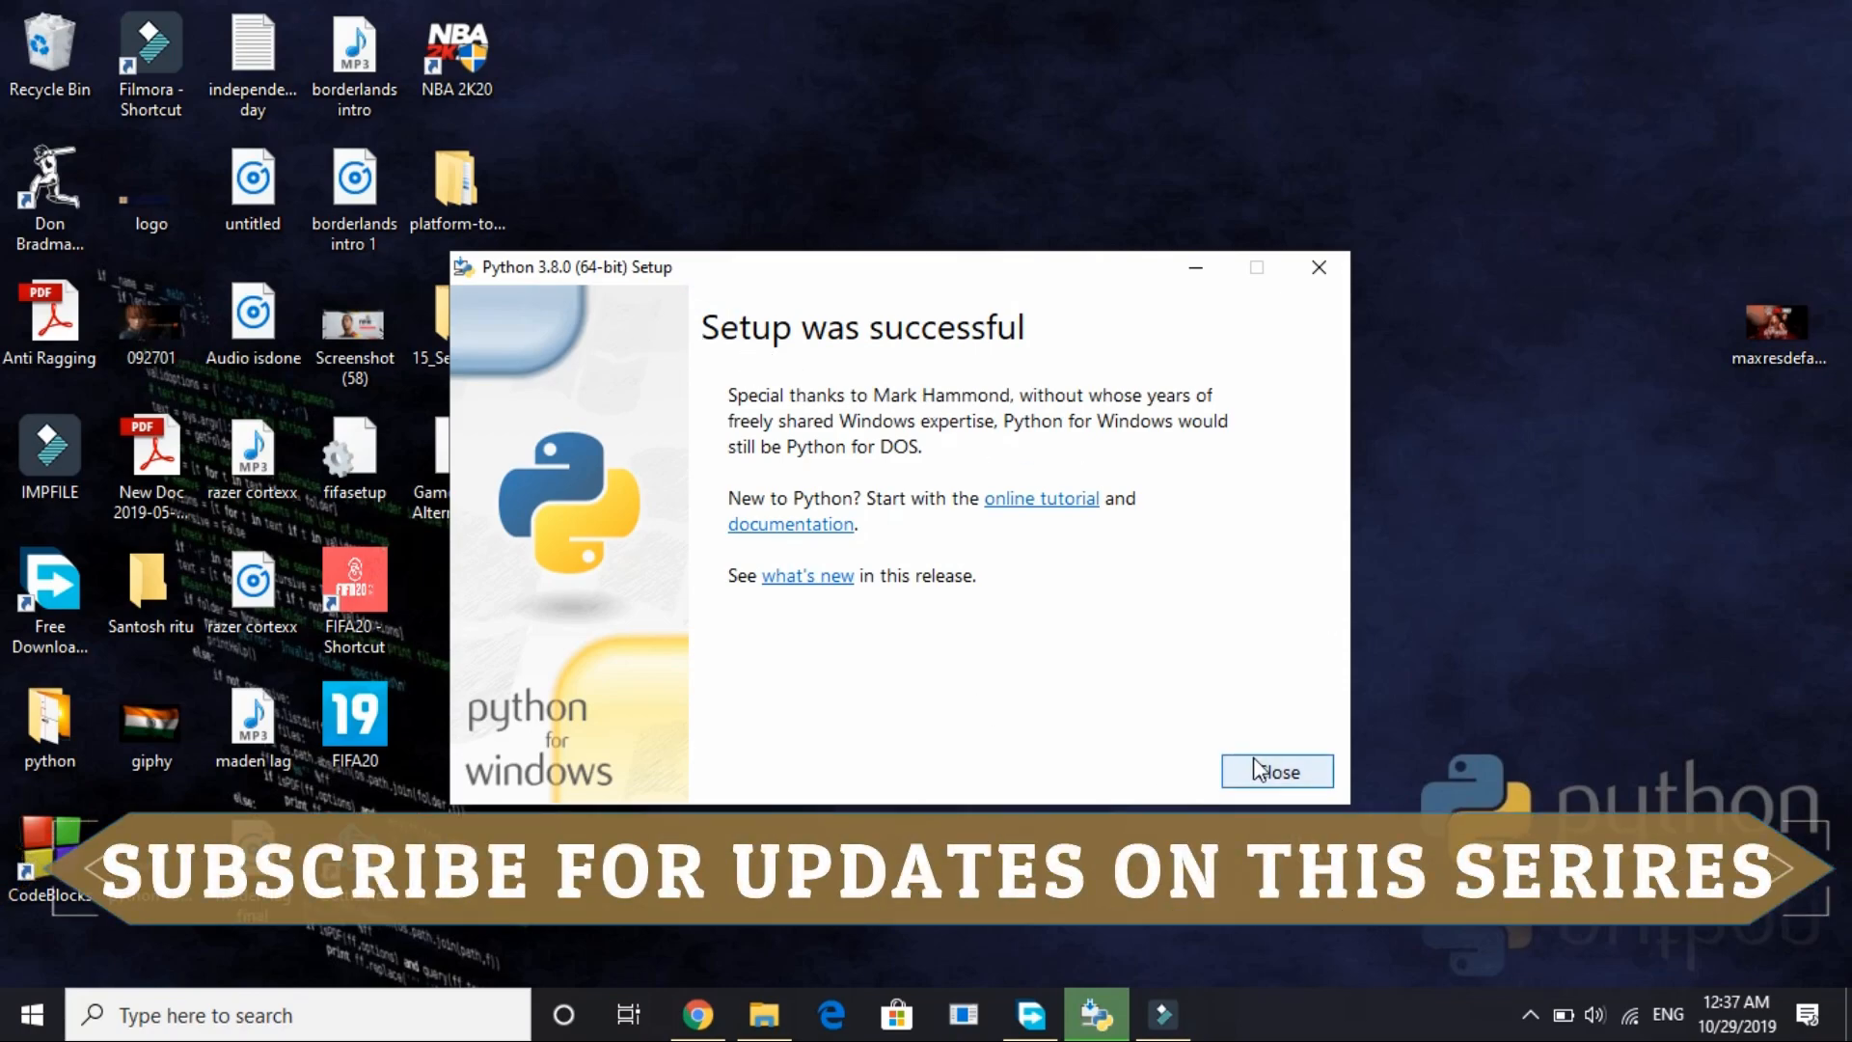
- Close the Python 3.8.0 installer after 'Setup was successful' appears
left_click(1277, 771)
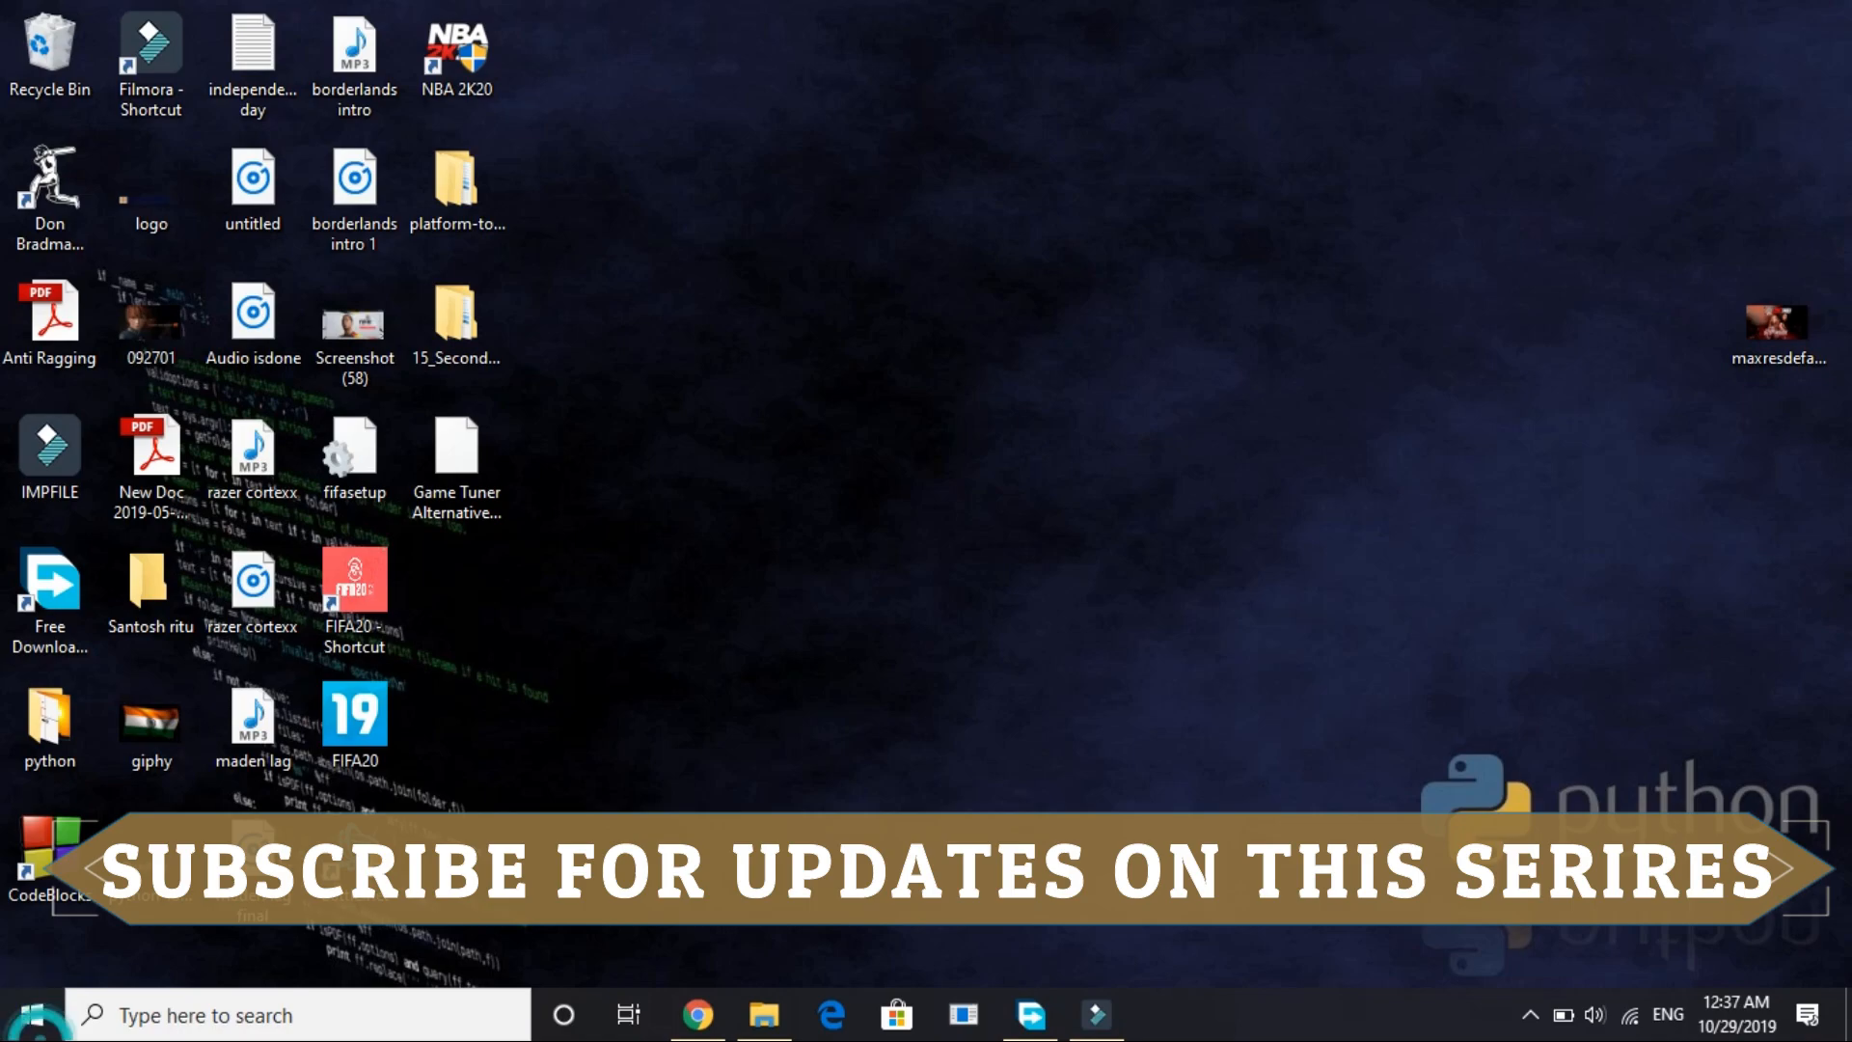
- Launch 'IDLE (Python 3.8 64-bit)' from the Start menu's Python 3.8 group
left_click(21, 1010)
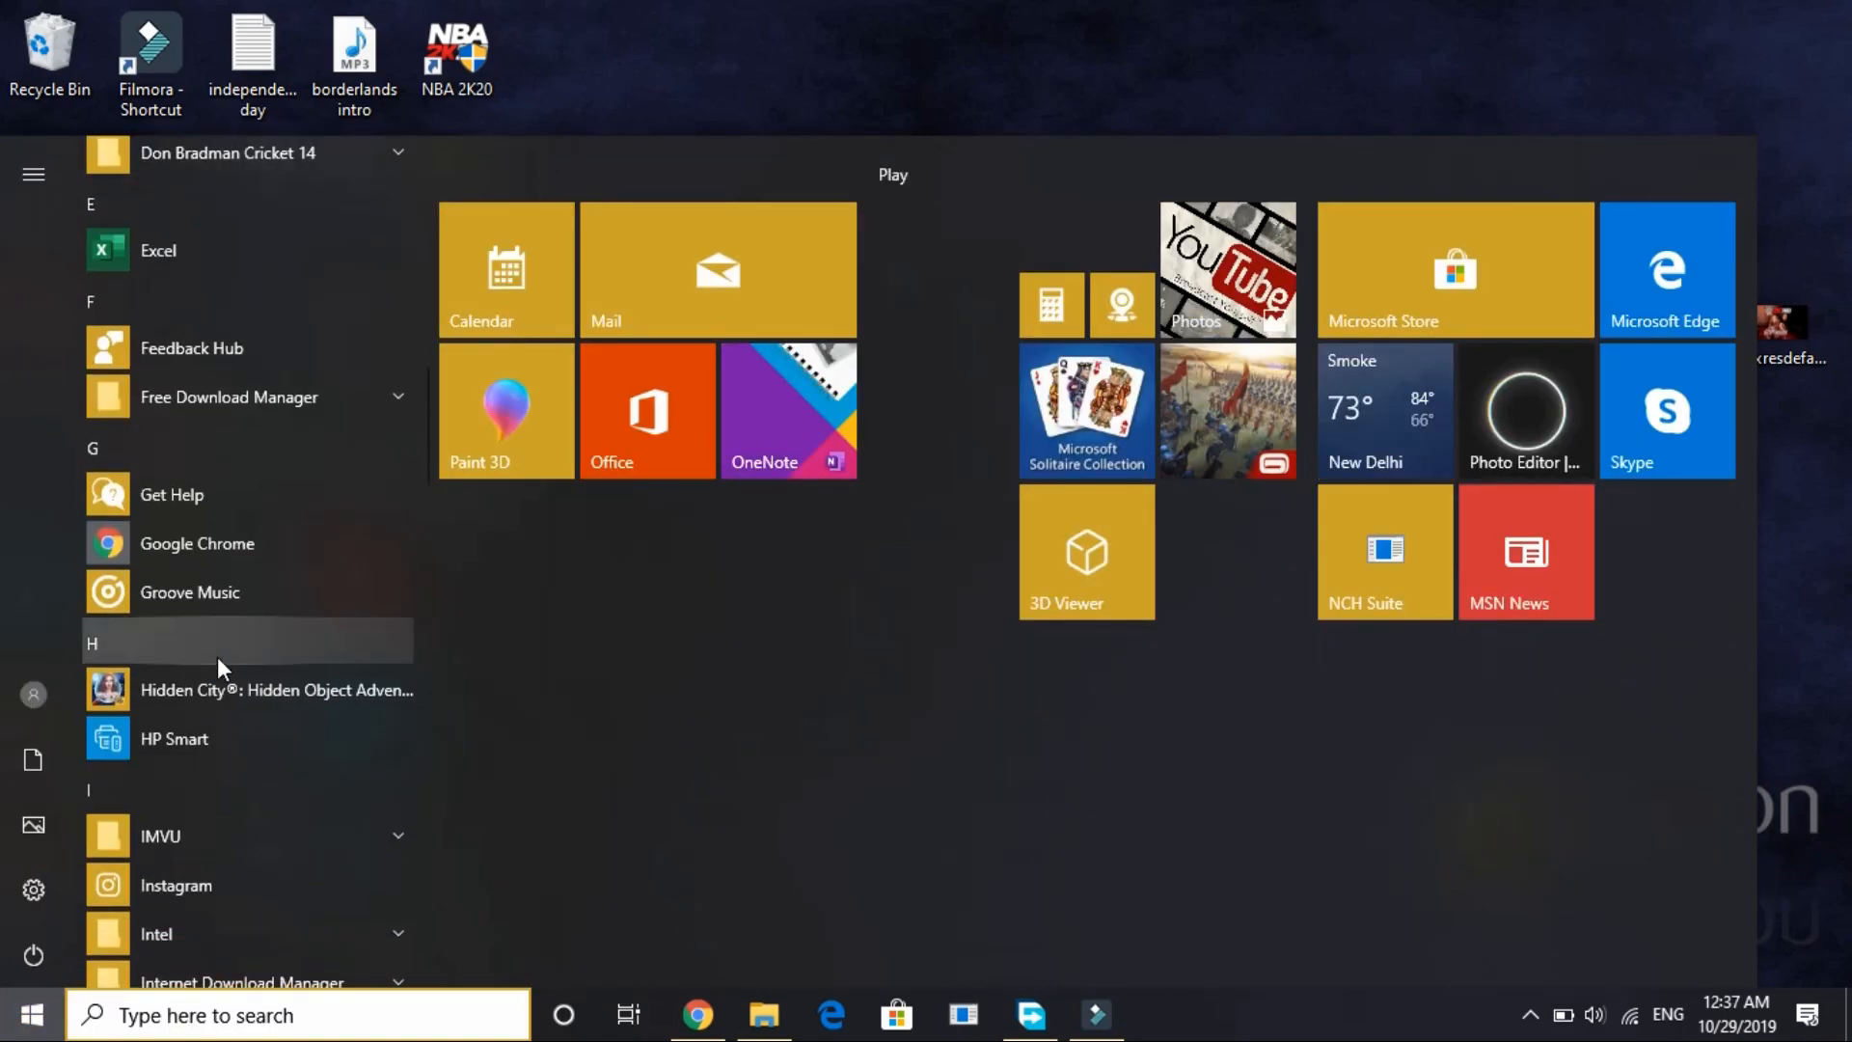
scroll("down", 3)
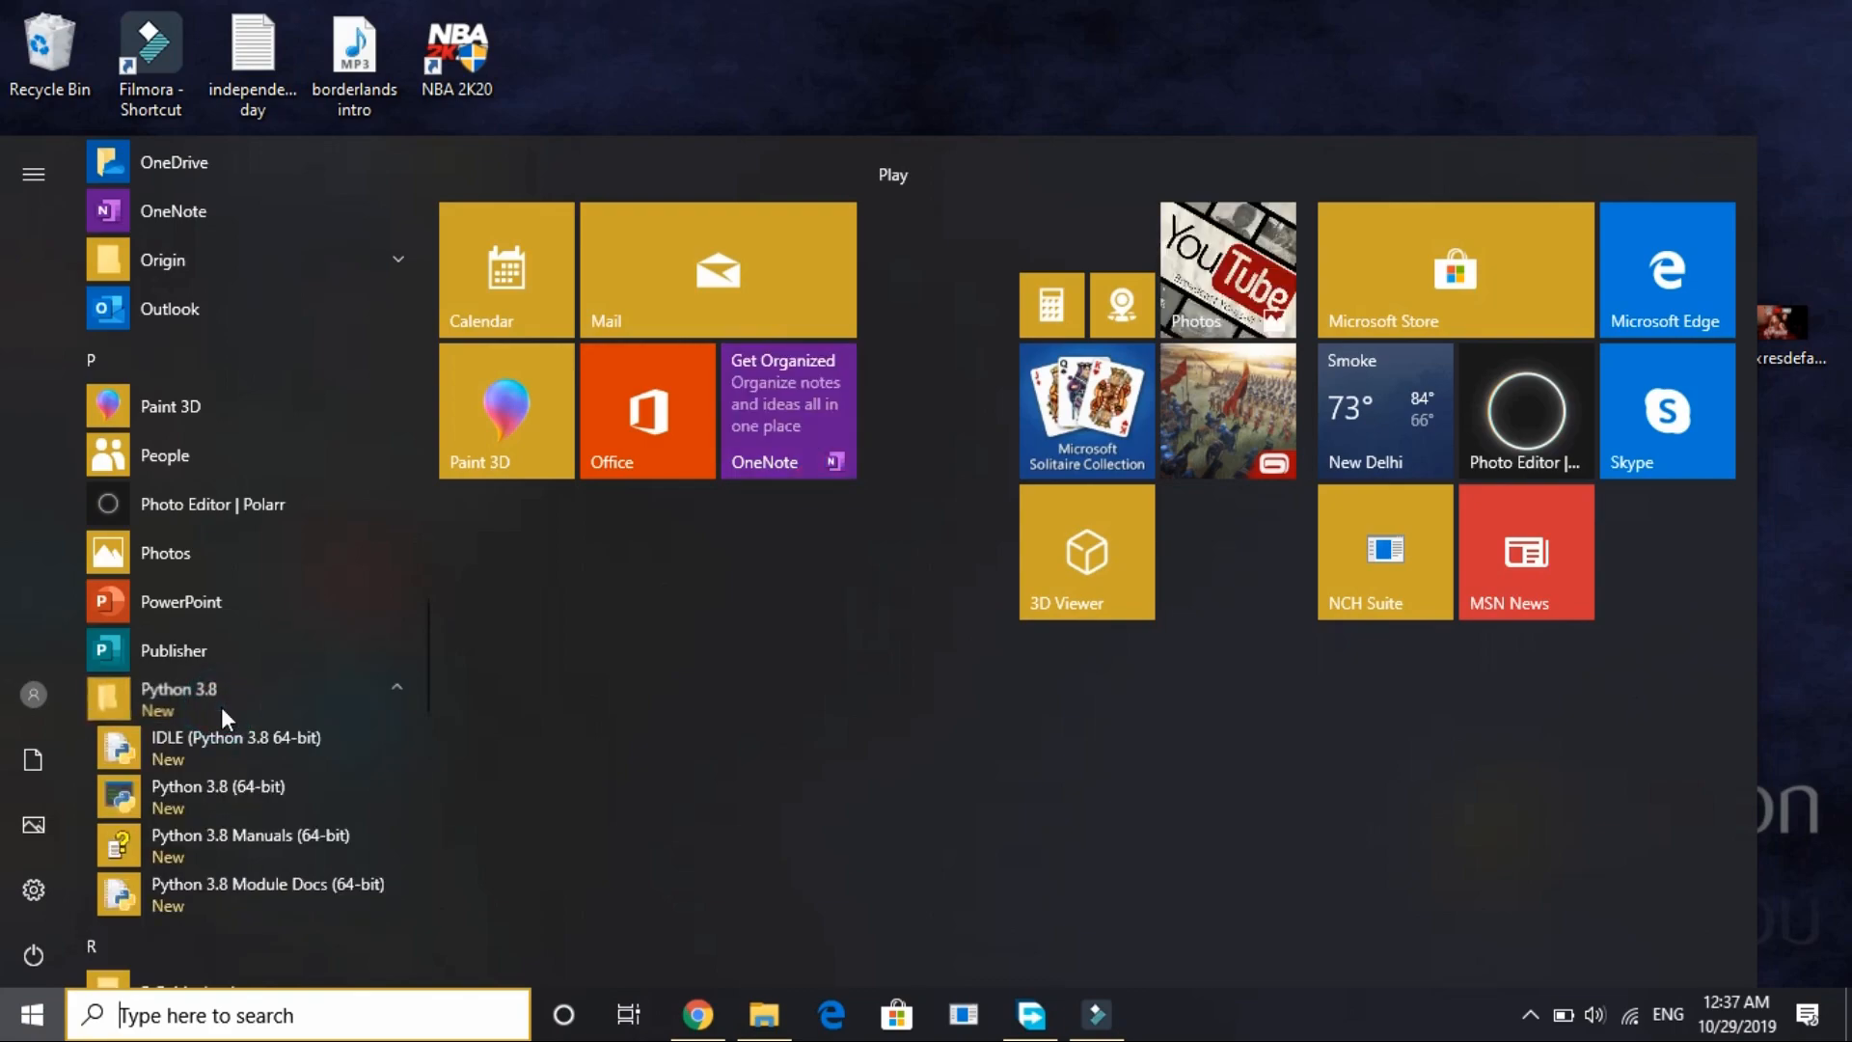
left_click(232, 759)
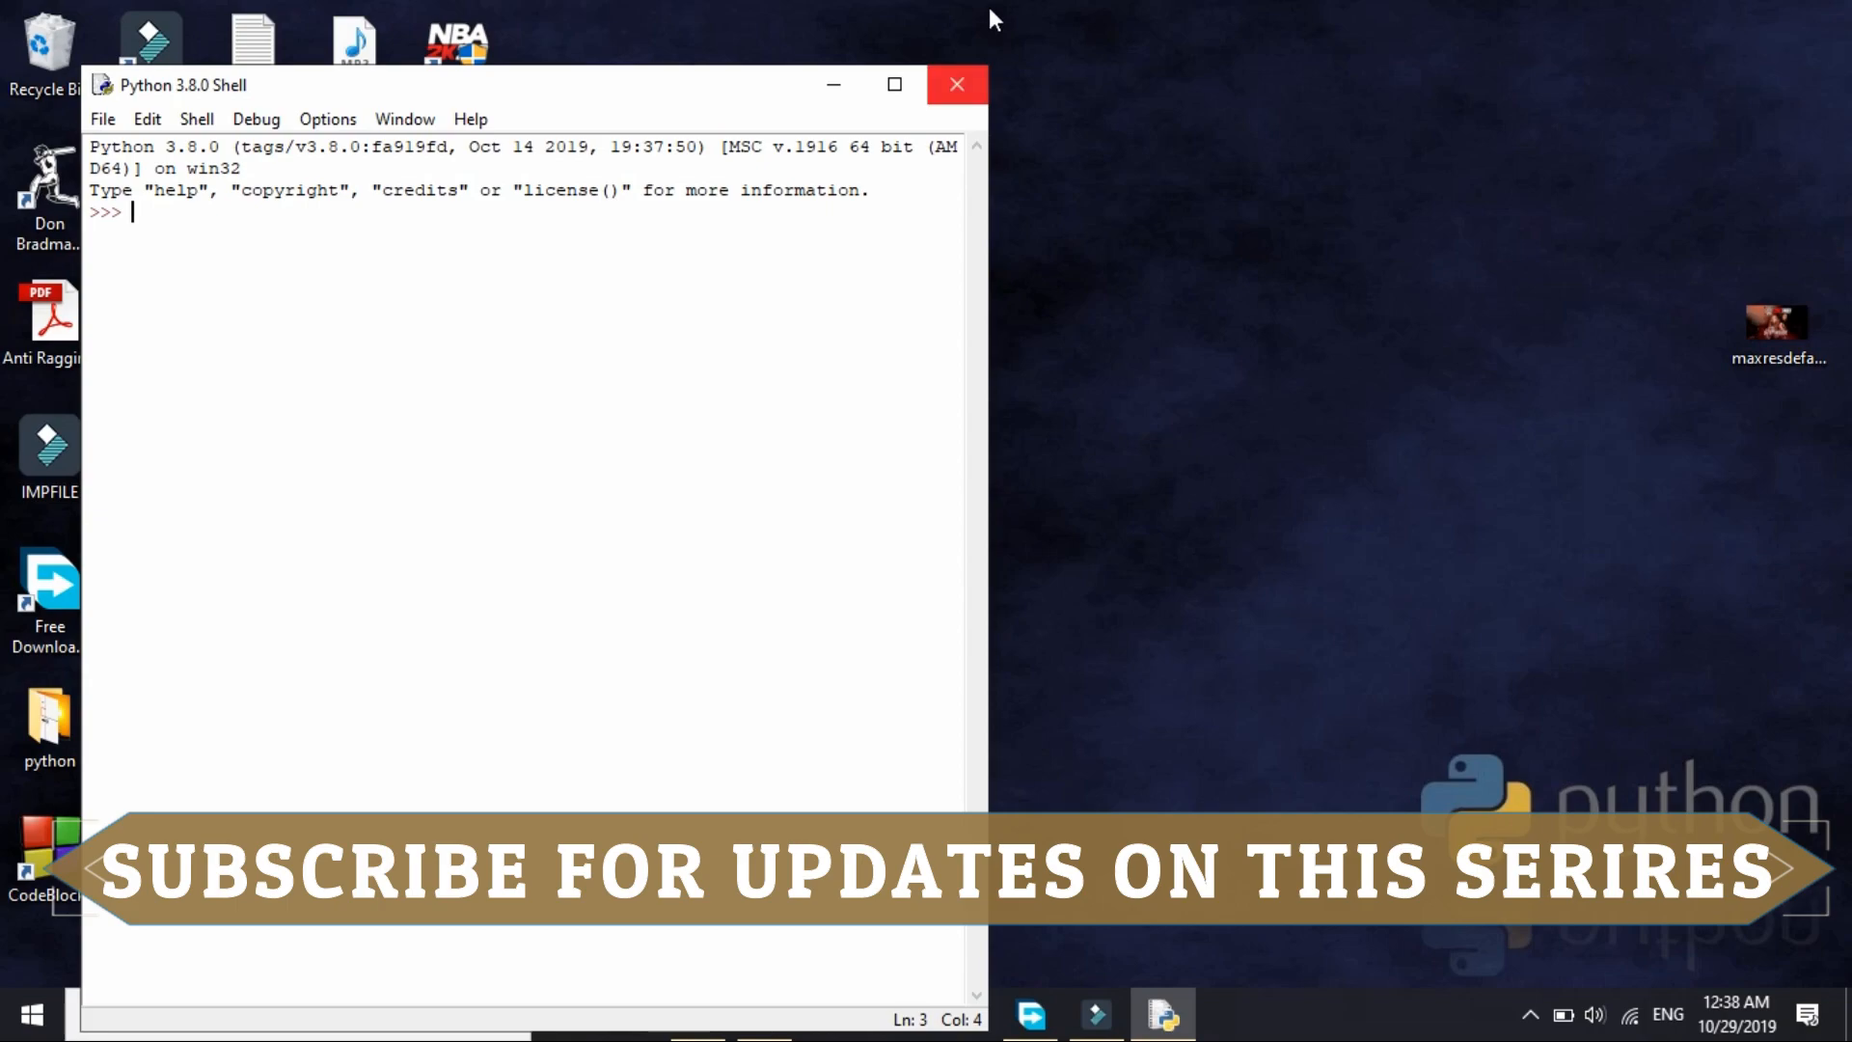
- Maximize the Python 3.8.0 Shell, evaluate 5+8 to get 13, and close it
left_click(894, 85)
type("5+8")
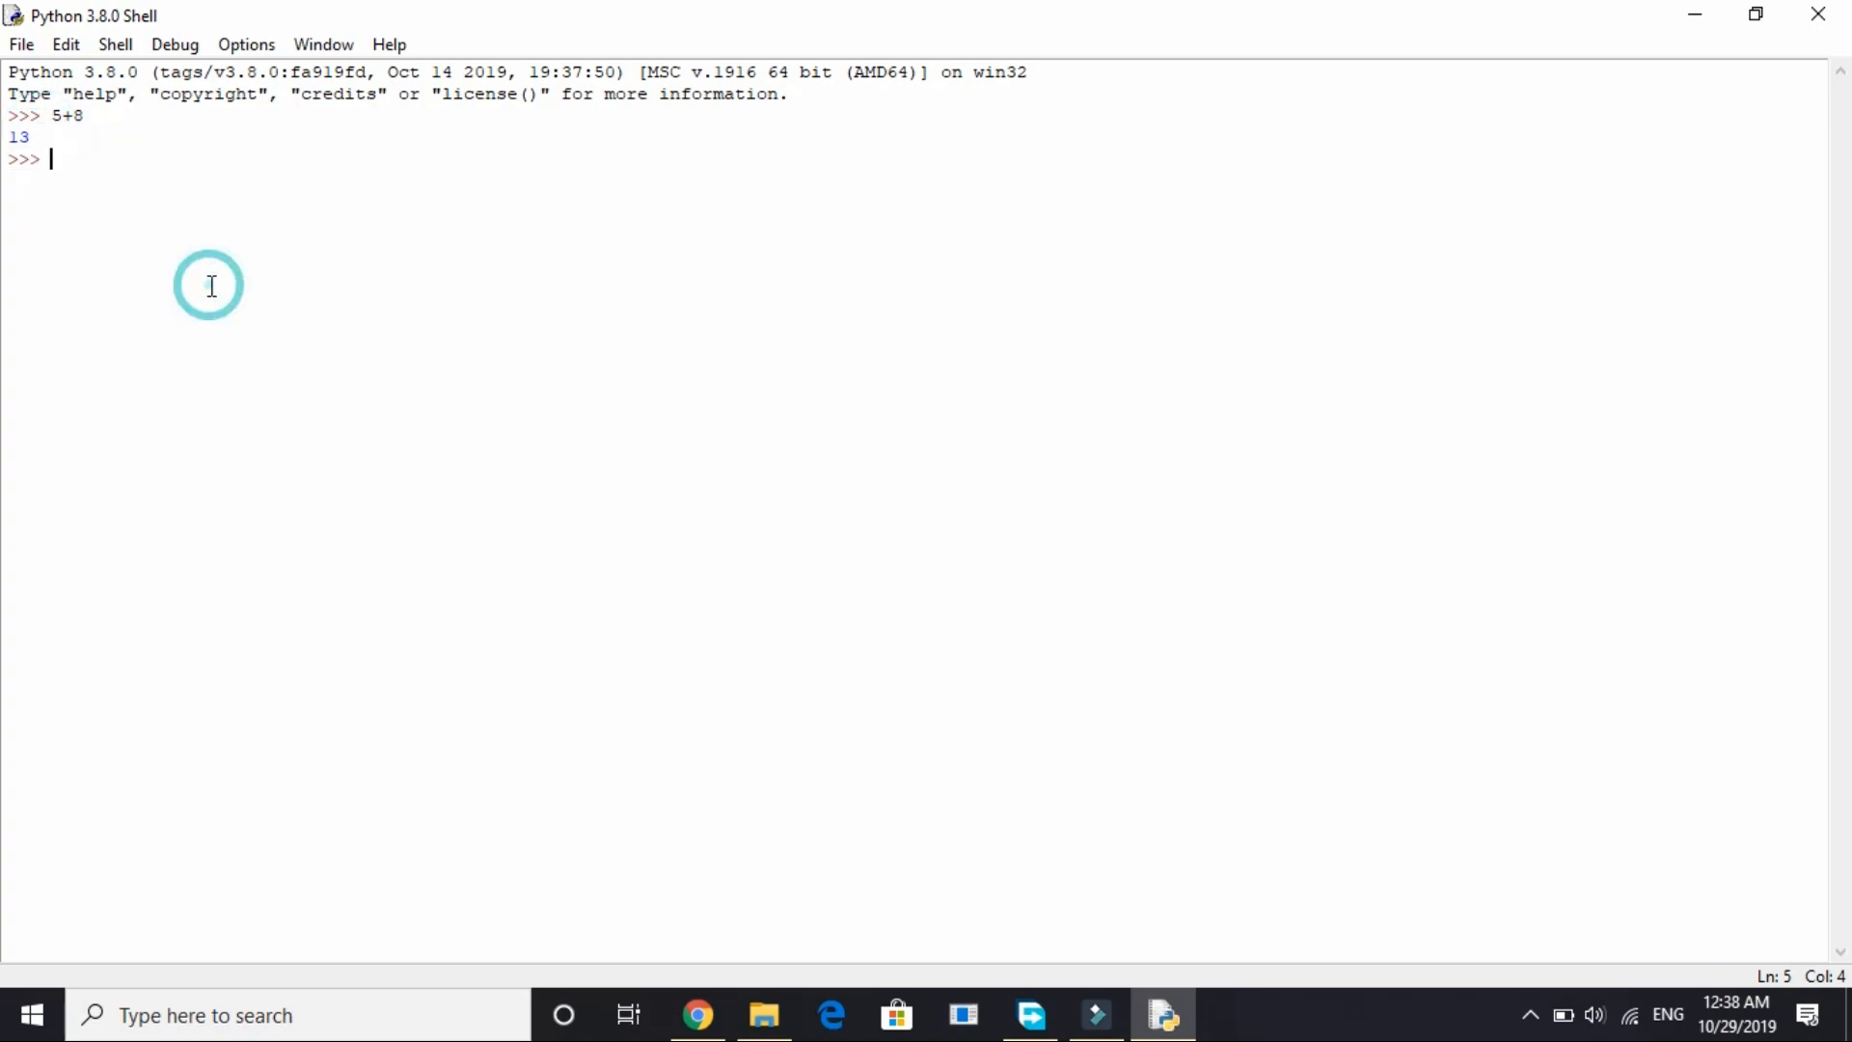
left_click(1813, 14)
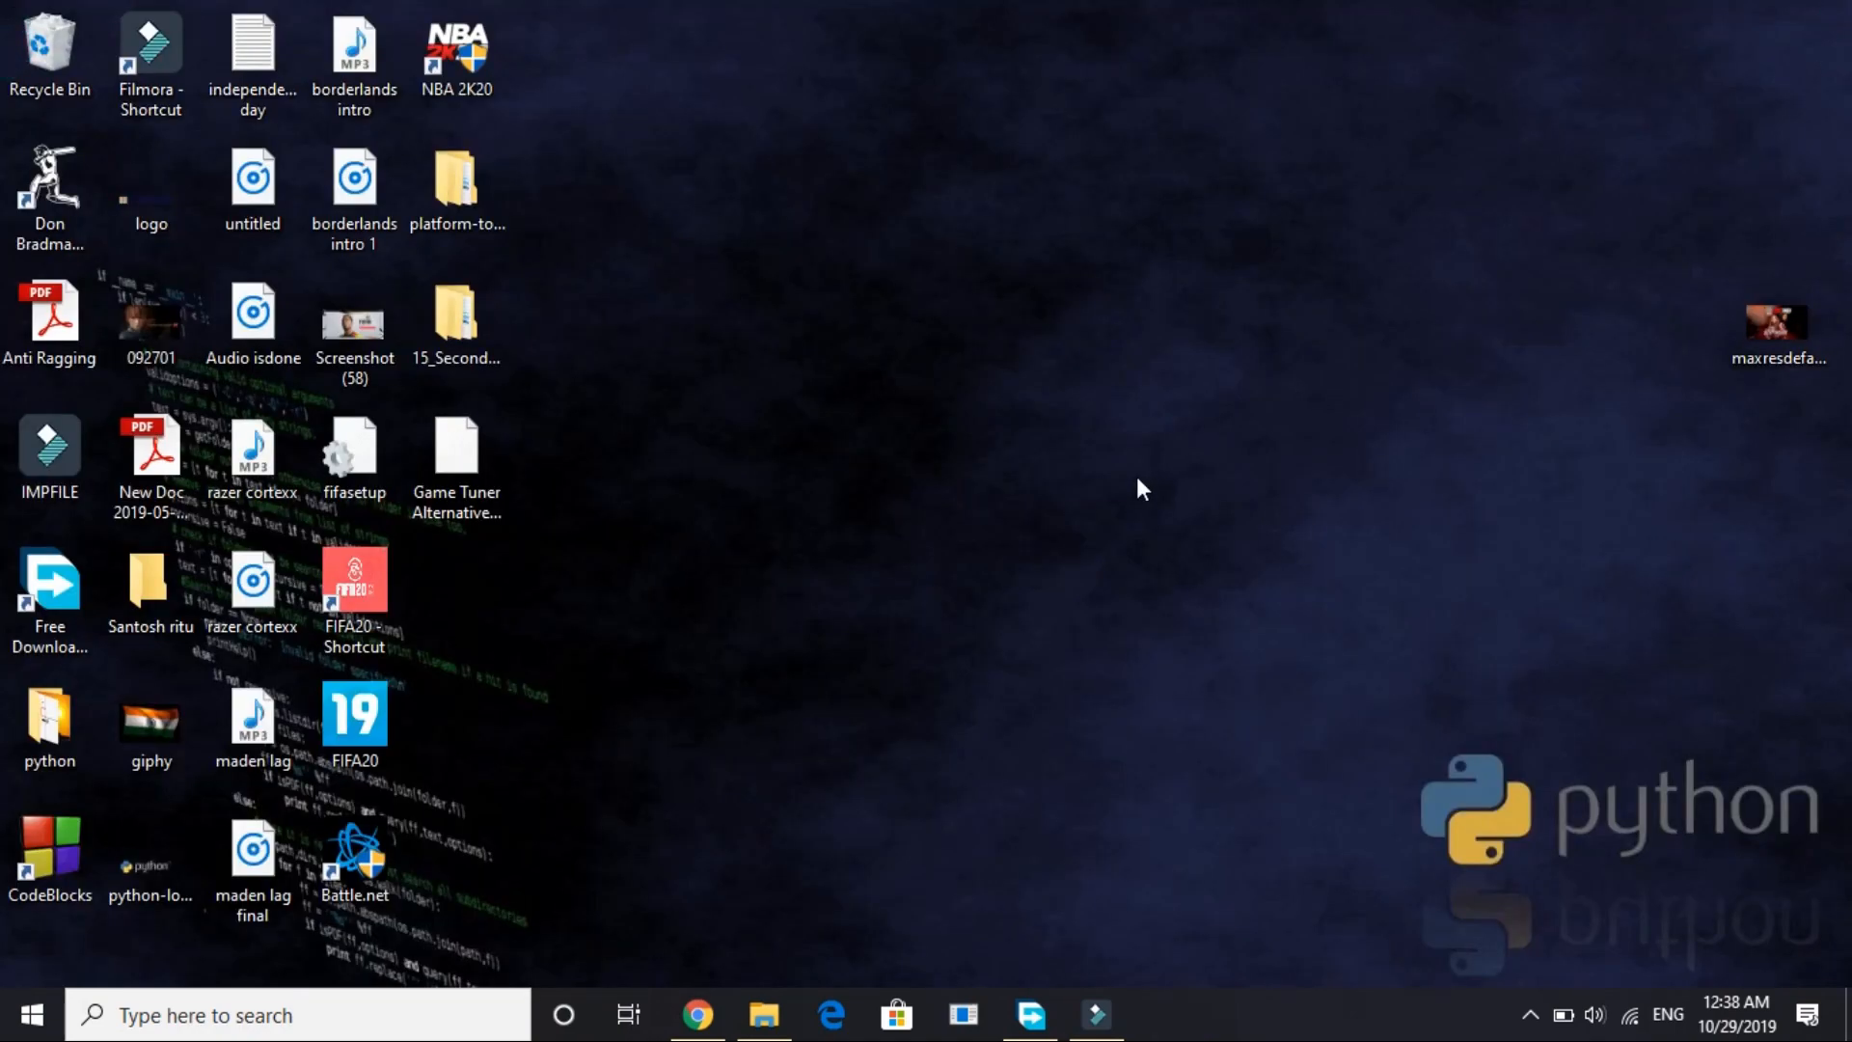